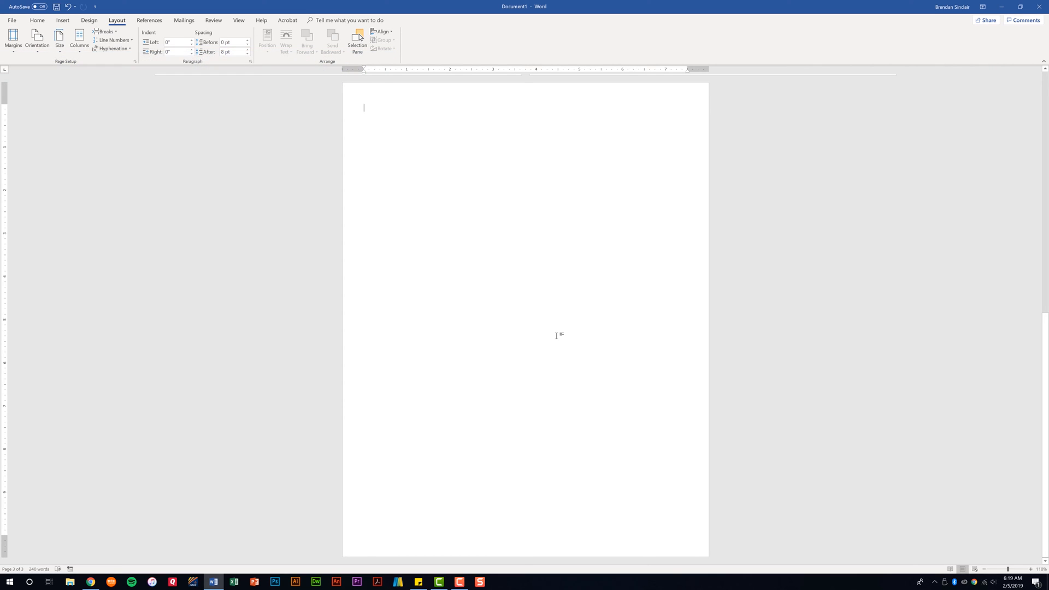
Step: Switch the ribbon to the Home tab for the blank third page
click(37, 20)
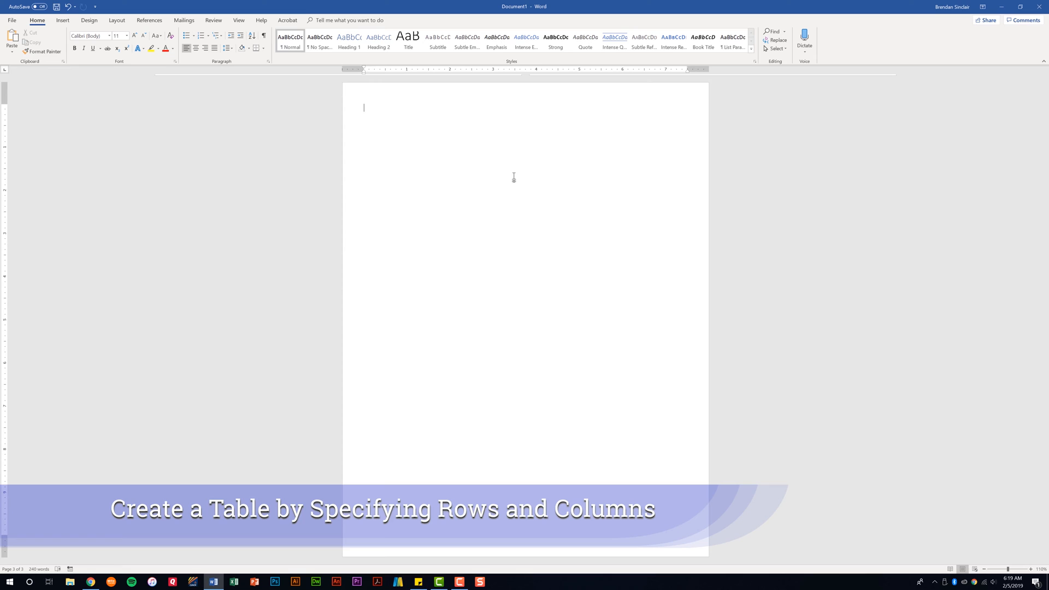
mouse_move(464, 131)
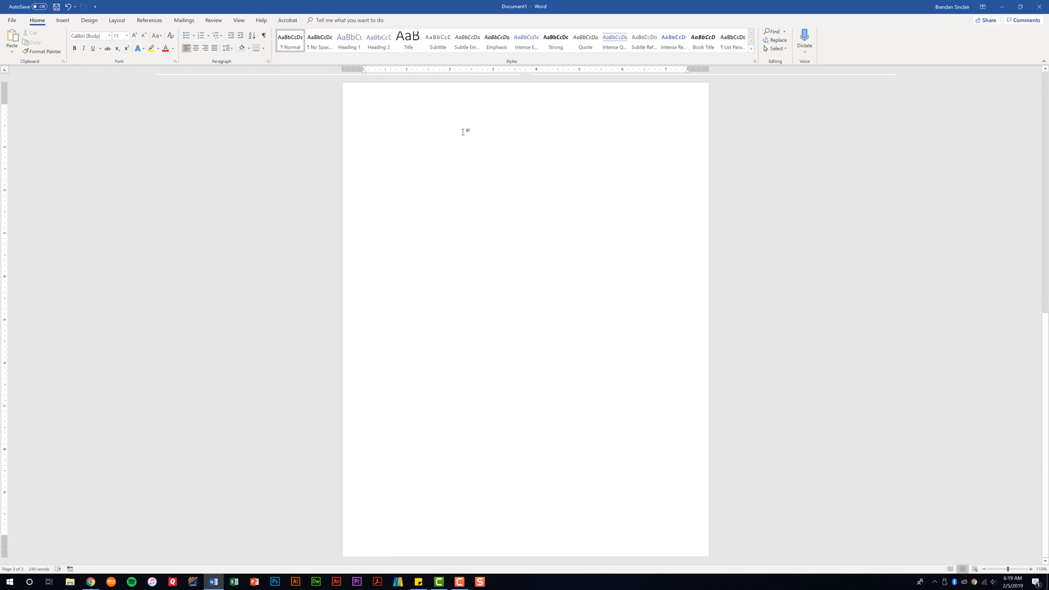
mouse_move(429, 110)
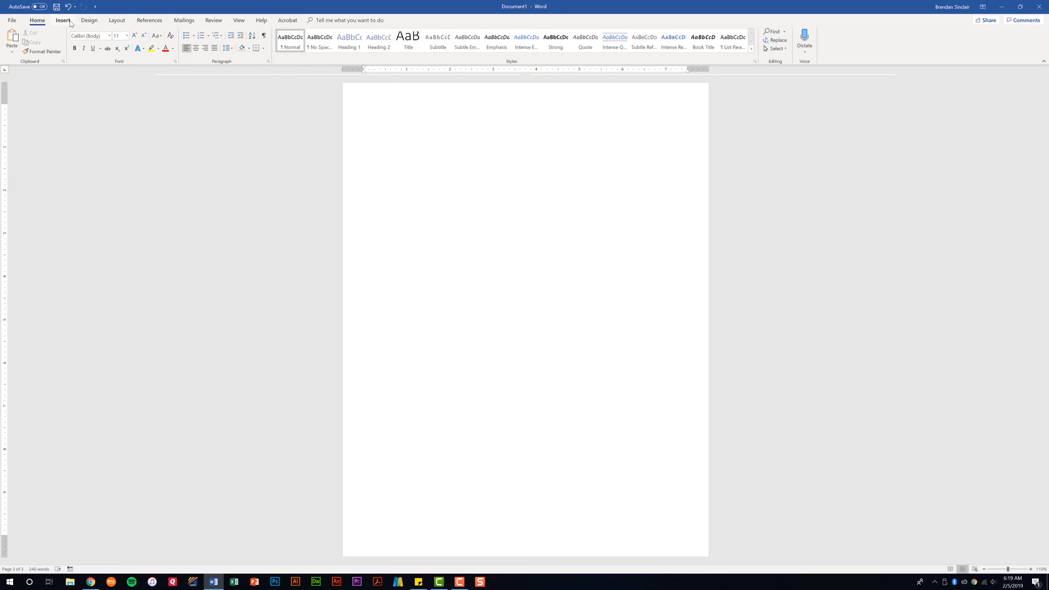
Step: Insert an empty table of 4 columns and 2 rows on page three
click(62, 20)
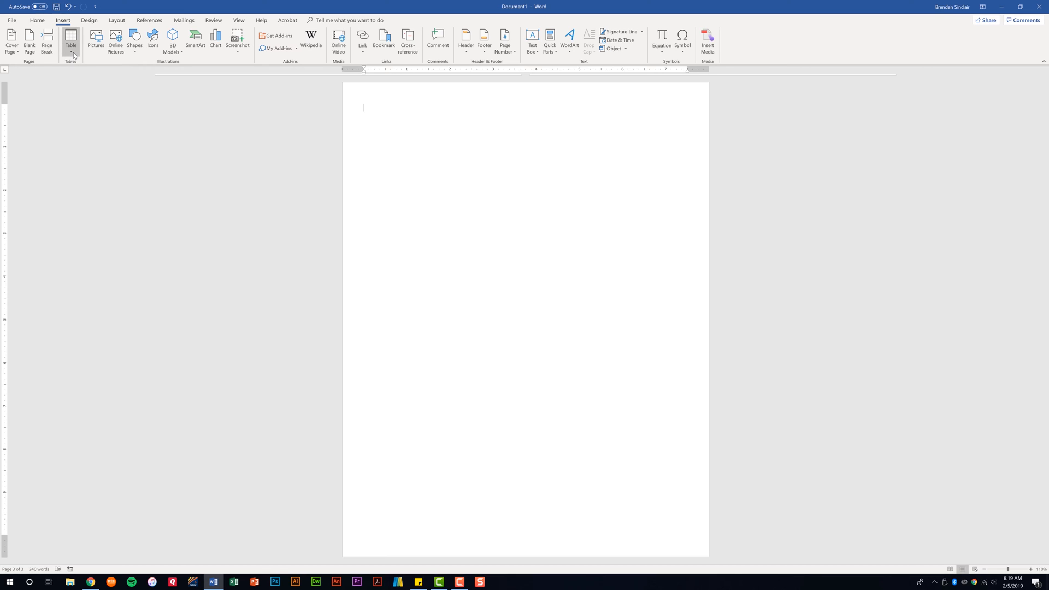
click(70, 40)
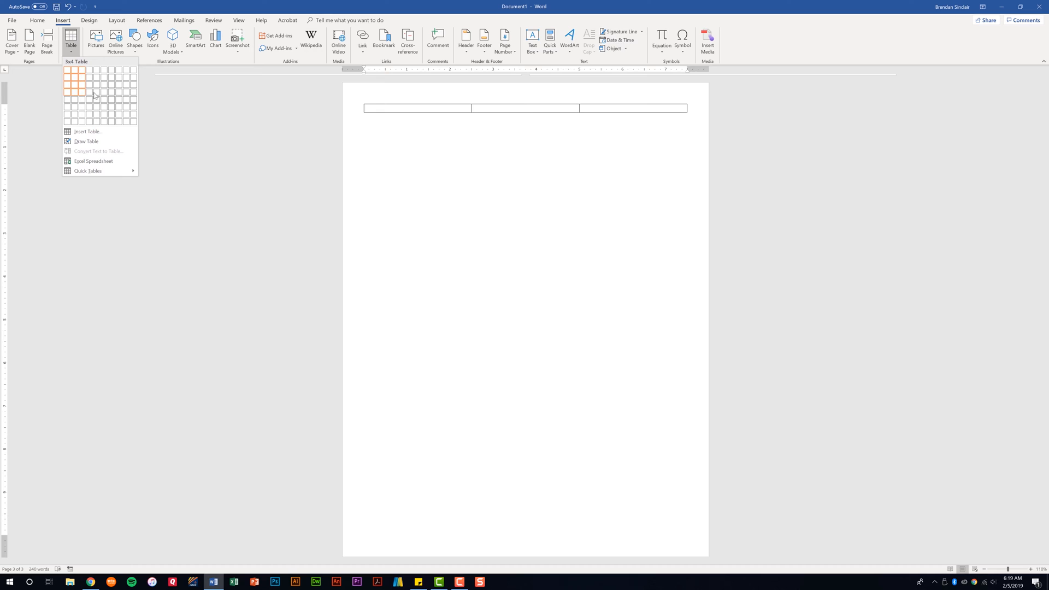
mouse_move(108, 107)
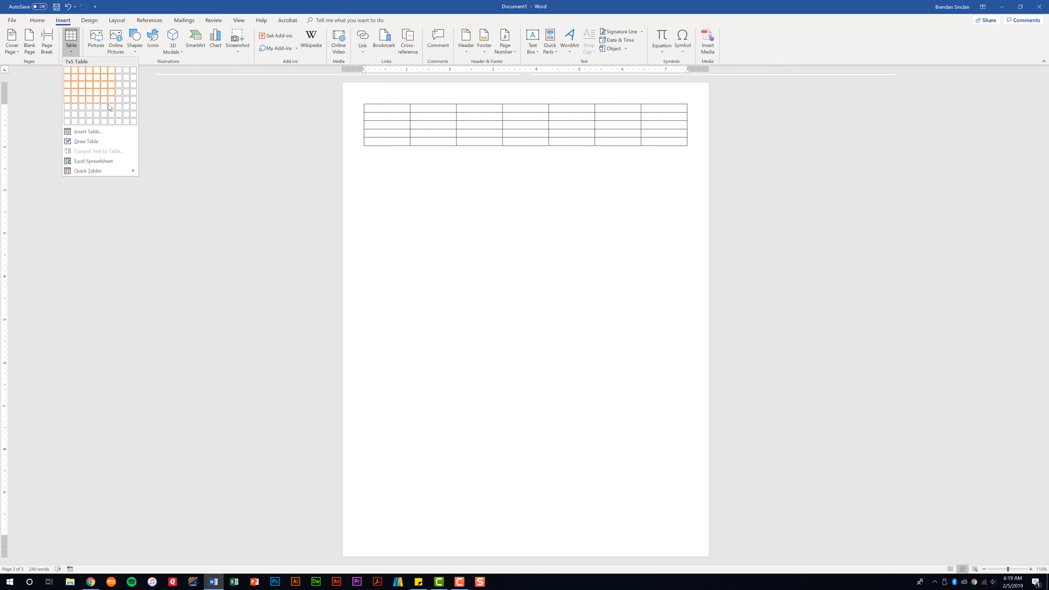
mouse_move(98, 97)
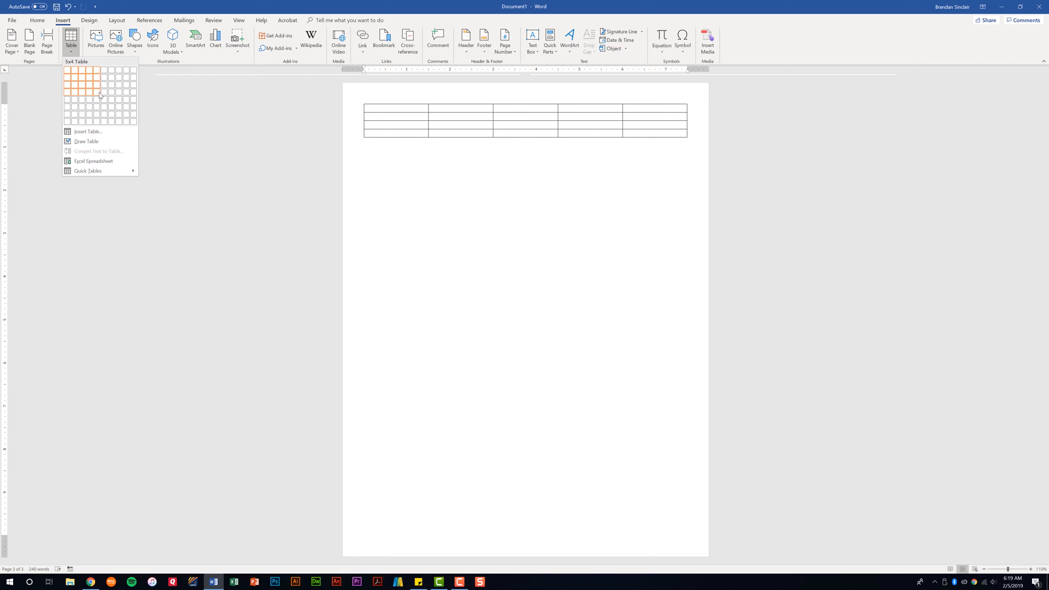
mouse_move(96, 89)
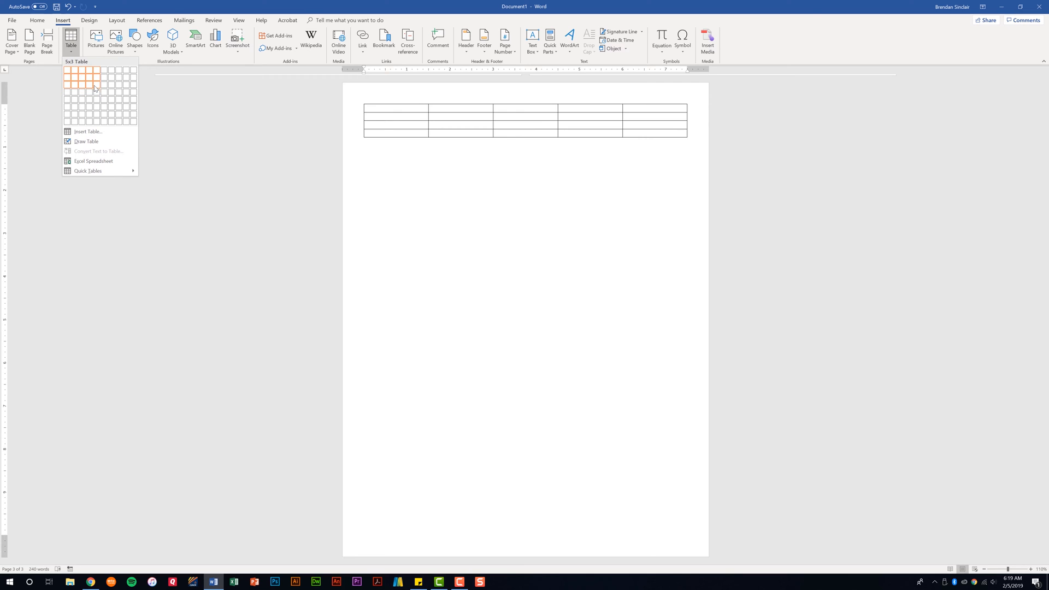
mouse_move(84, 78)
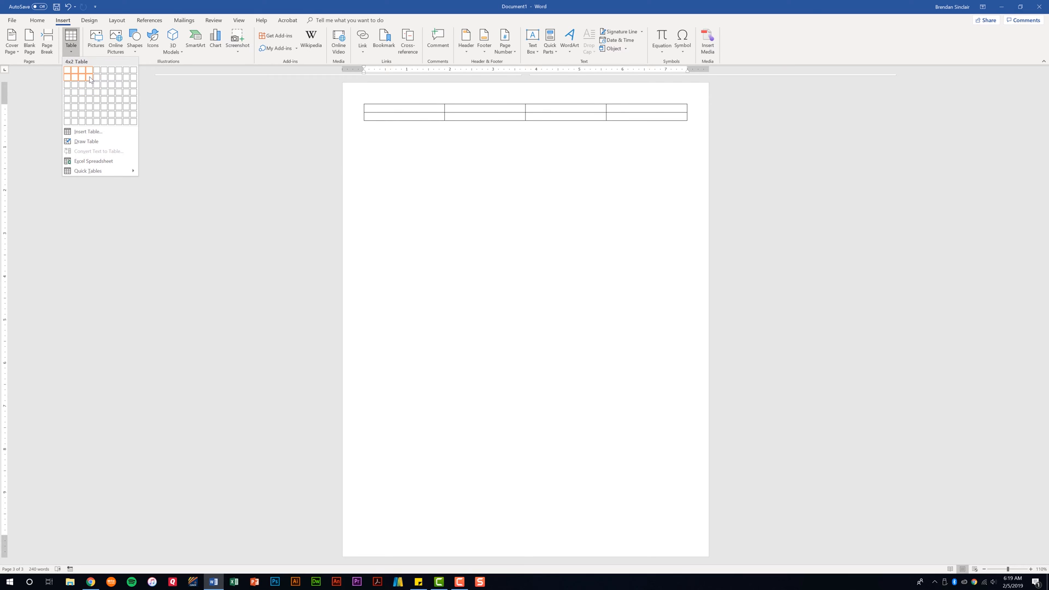
click(83, 75)
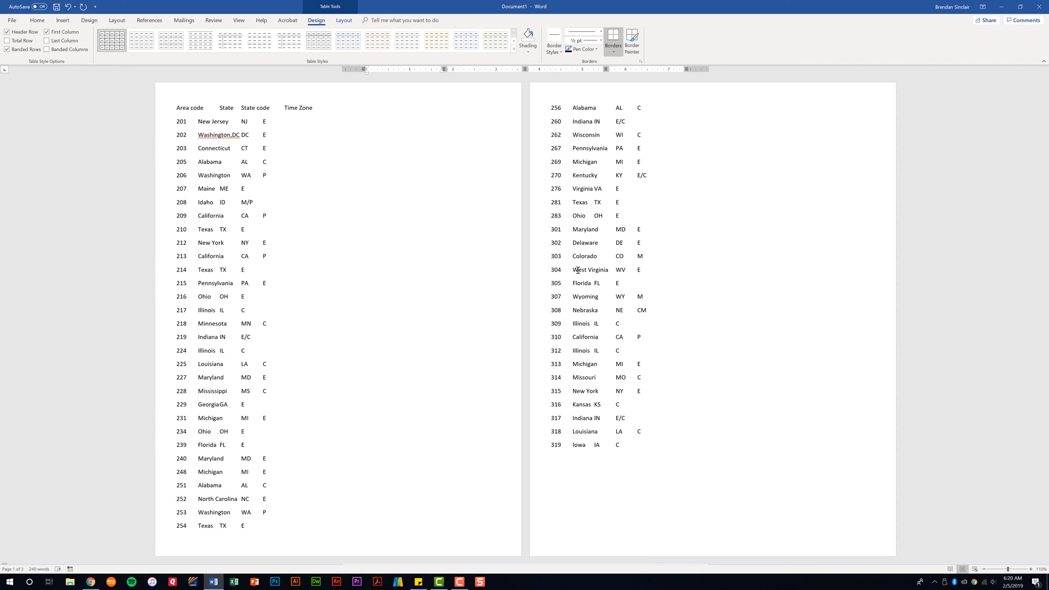
mouse_move(498, 273)
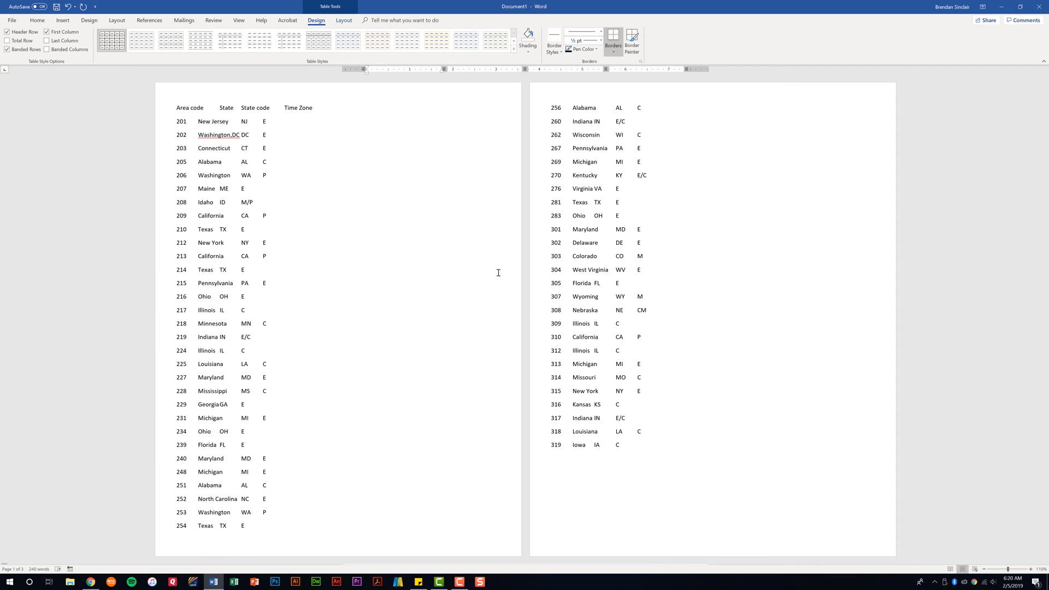
mouse_move(173, 108)
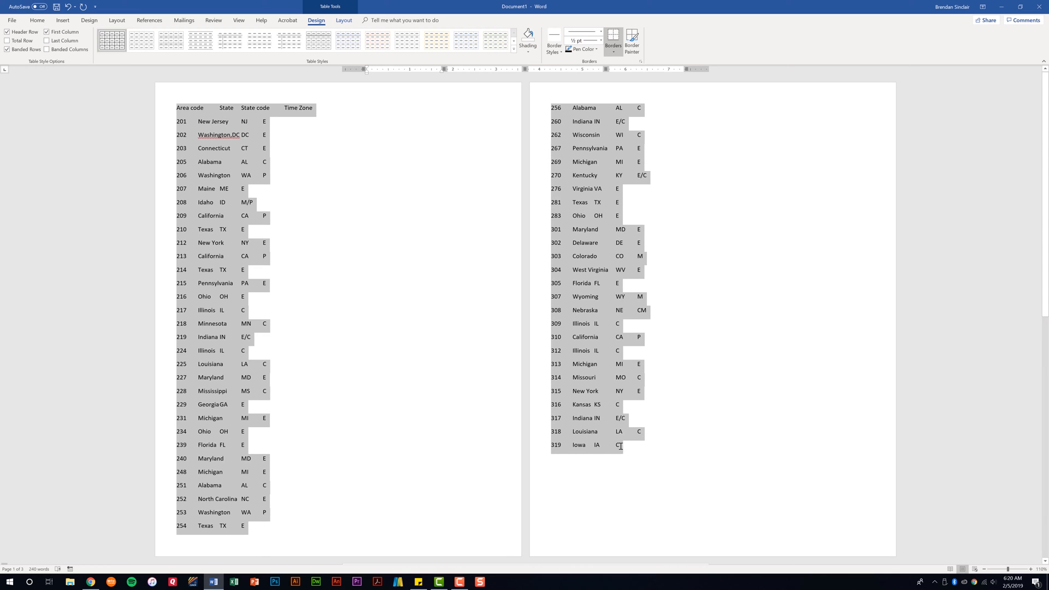
Step: Select the area-code list from the 'Area code' heading through 319
click(36, 20)
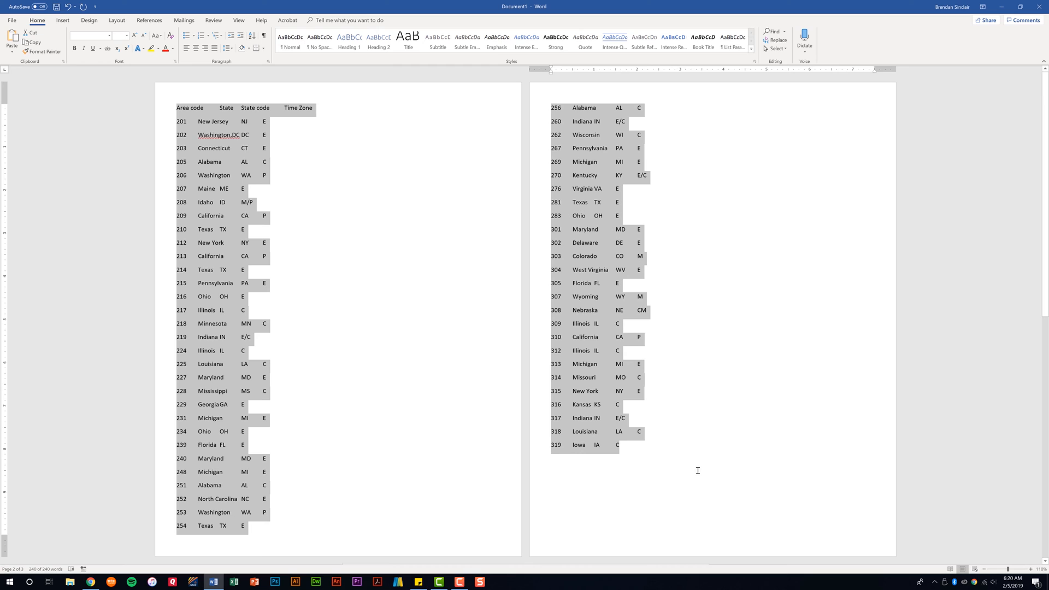
mouse_move(86, 35)
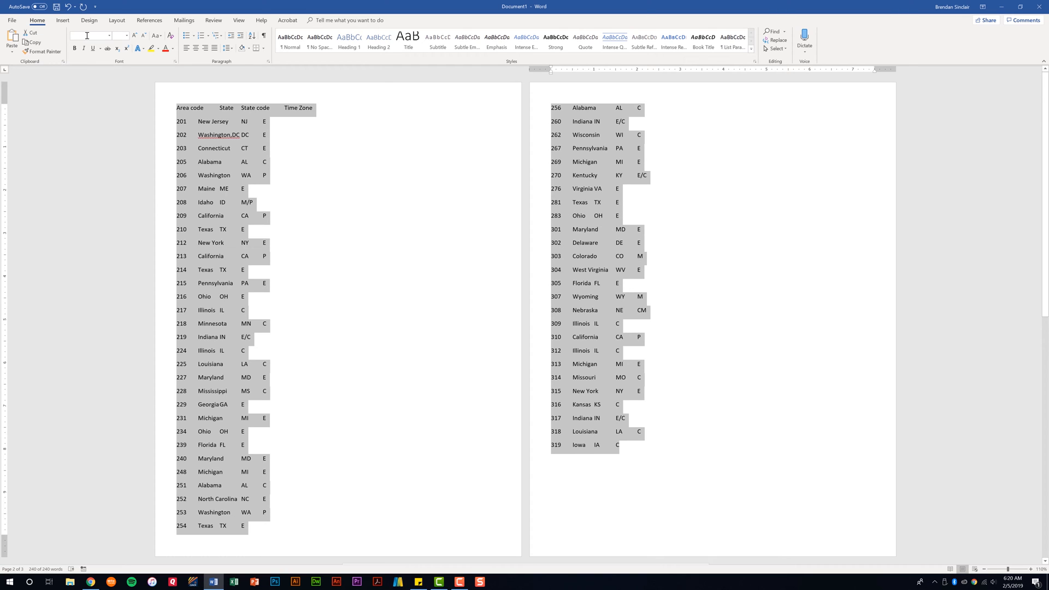
click(62, 21)
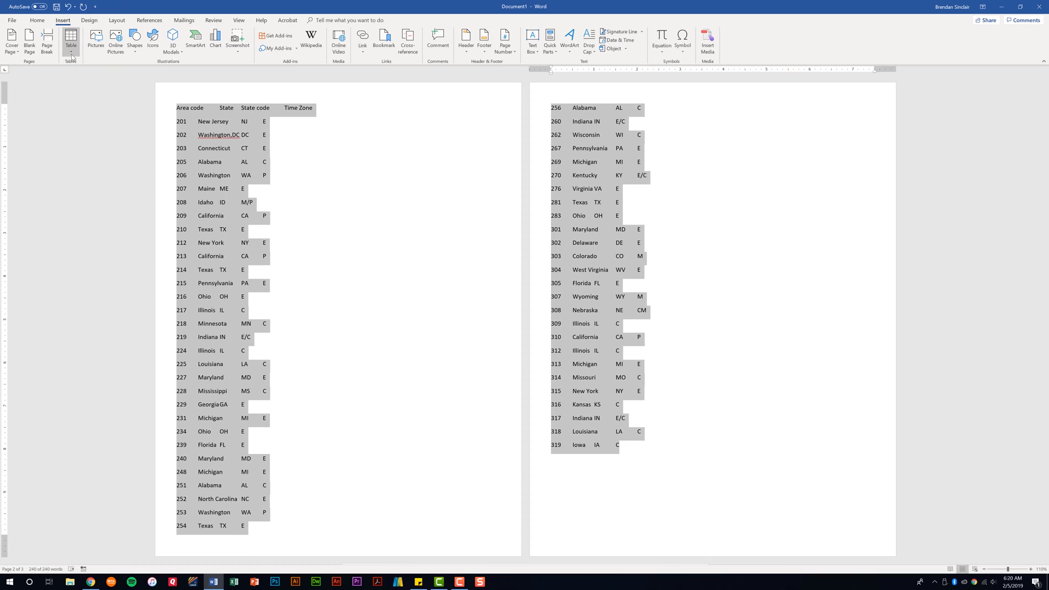
Step: Set up Convert Text to Table with 4 columns, fixed width, separated at tabs
click(71, 39)
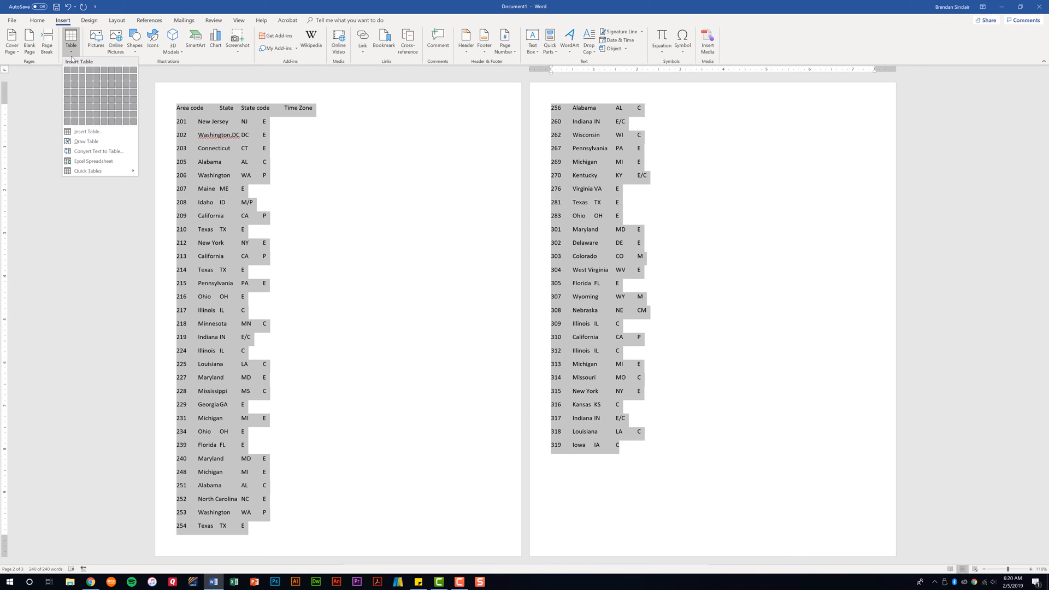
mouse_move(99, 151)
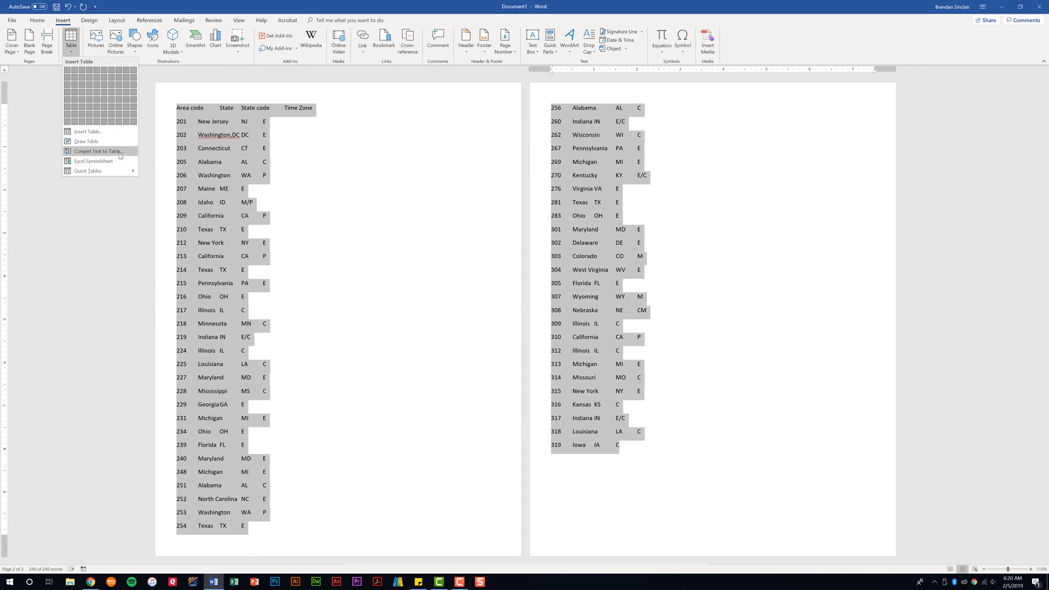
click(98, 151)
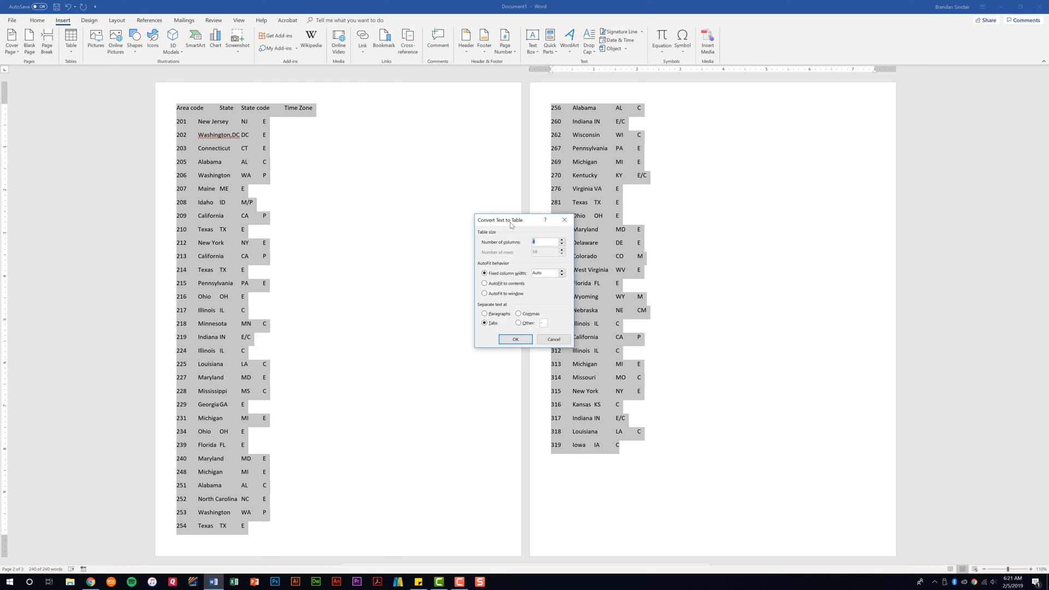
mouse_move(555, 251)
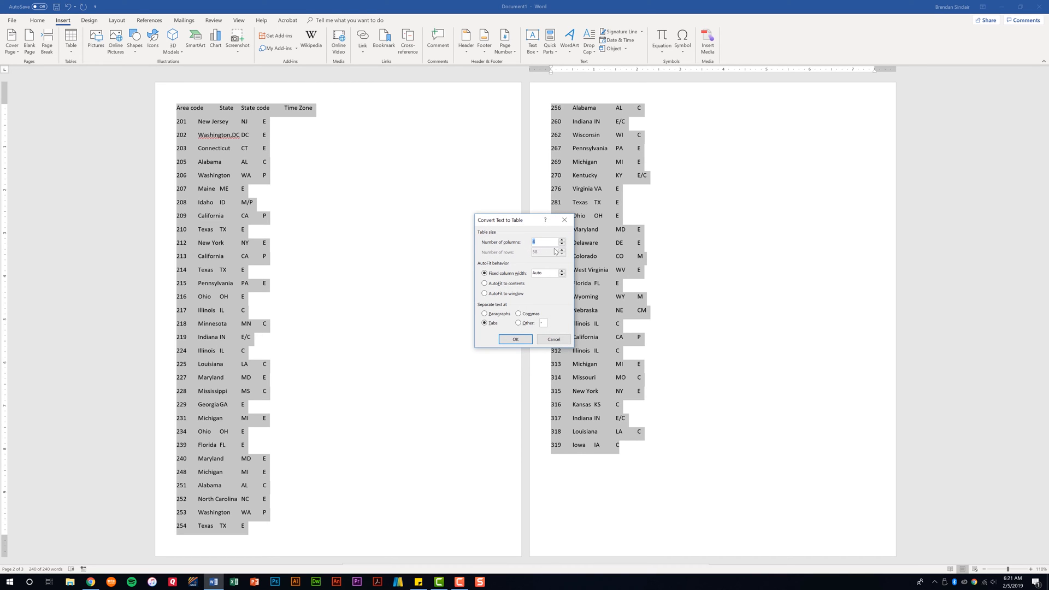
mouse_move(555, 254)
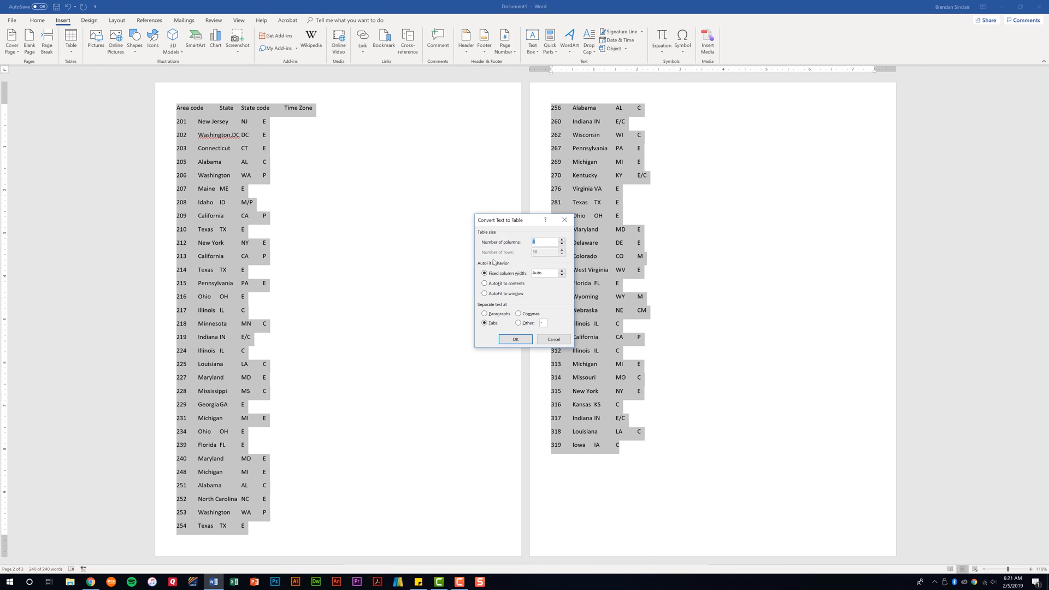
mouse_move(543, 266)
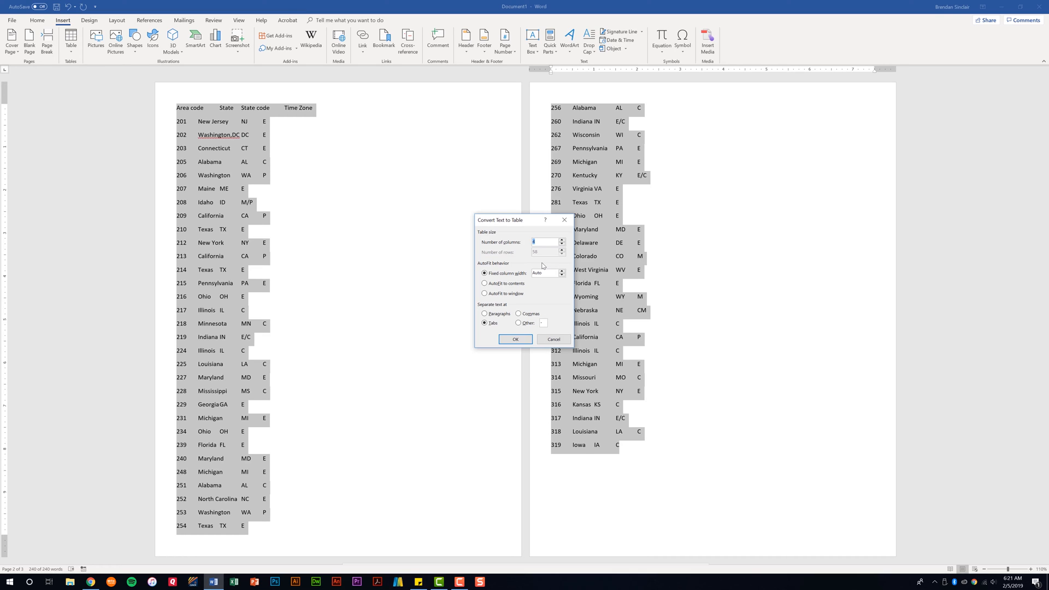
mouse_move(528, 278)
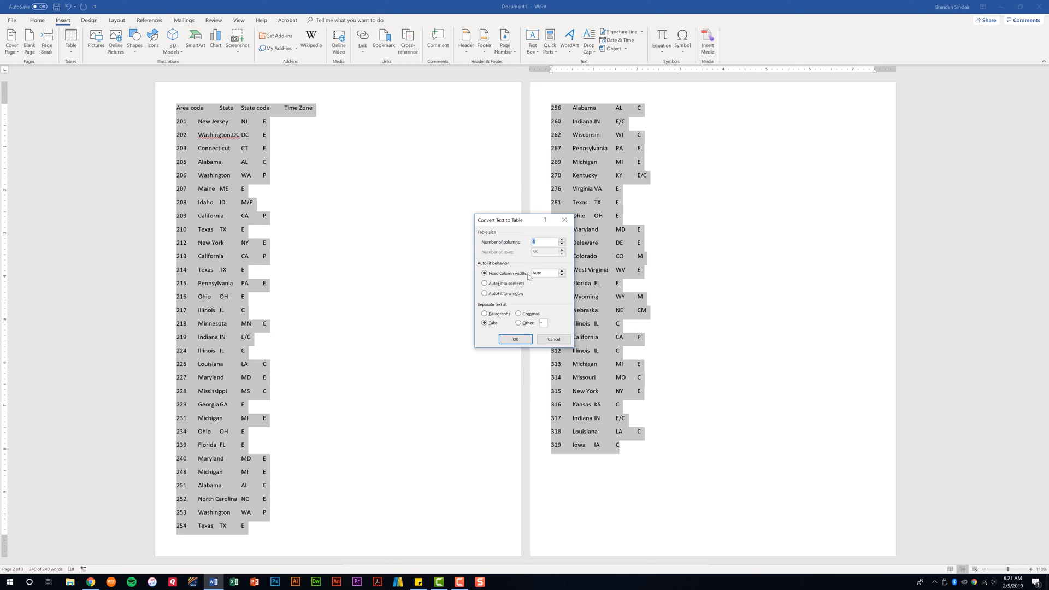
mouse_move(498, 265)
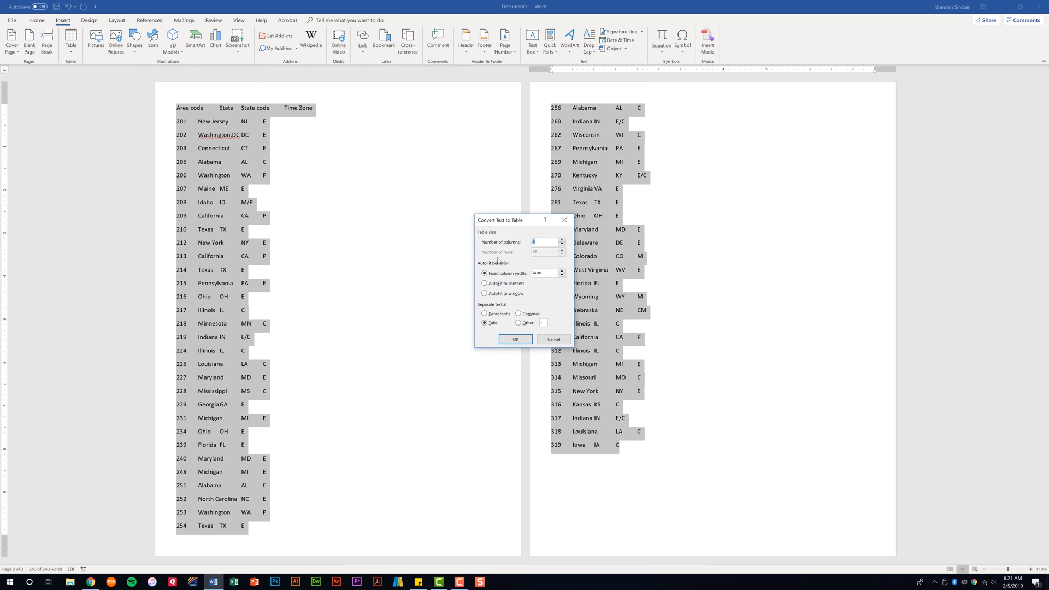
mouse_move(504, 291)
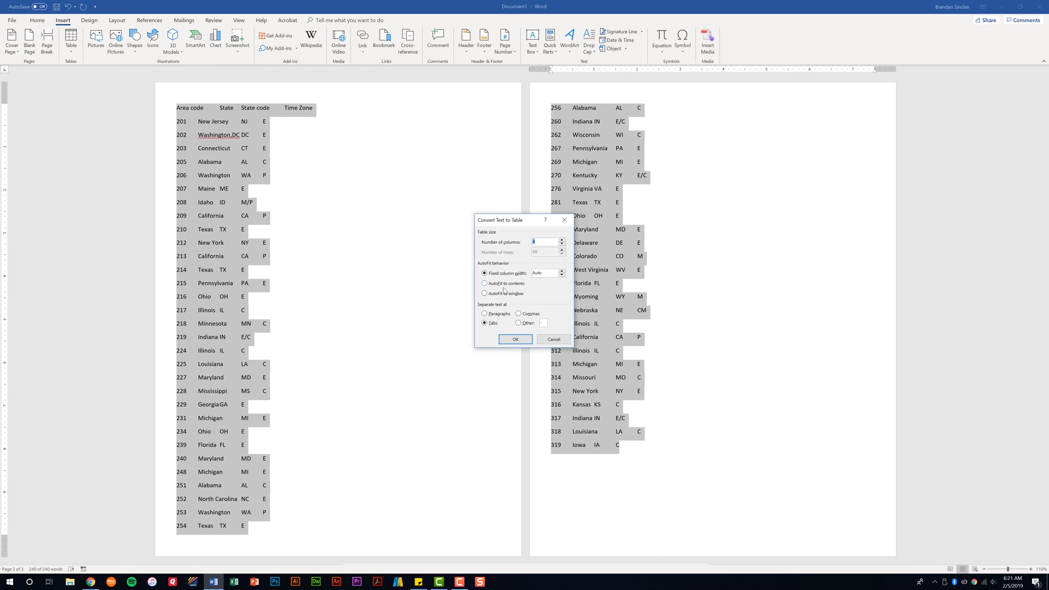
mouse_move(484, 294)
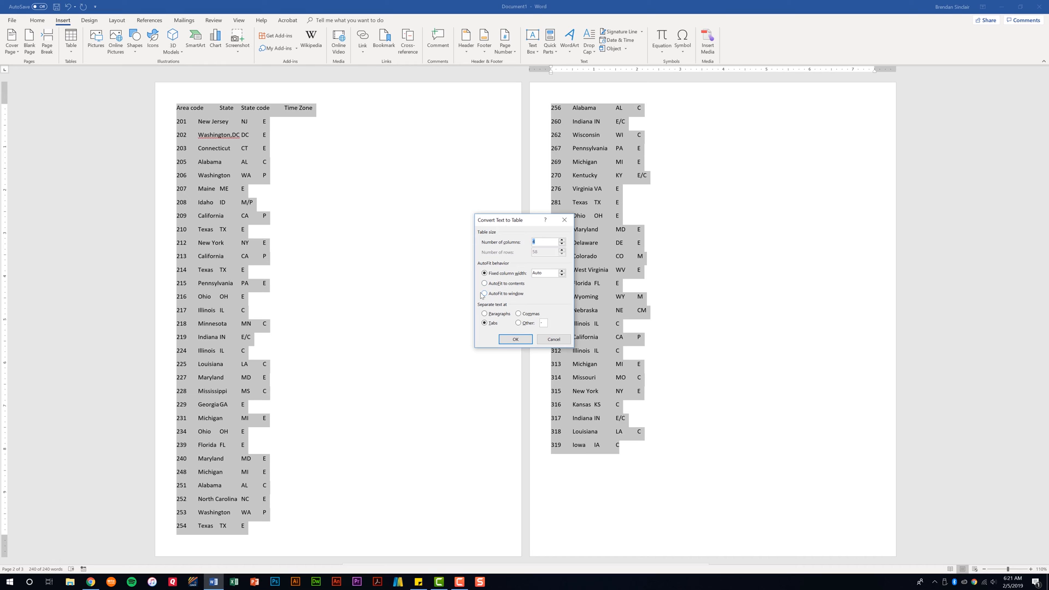
click(484, 273)
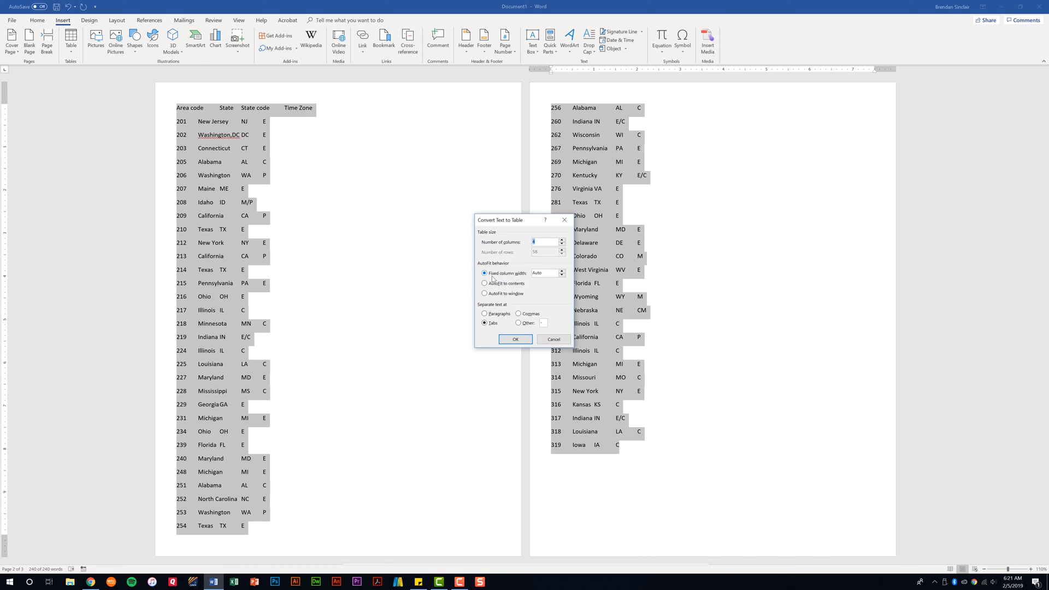
mouse_move(525, 284)
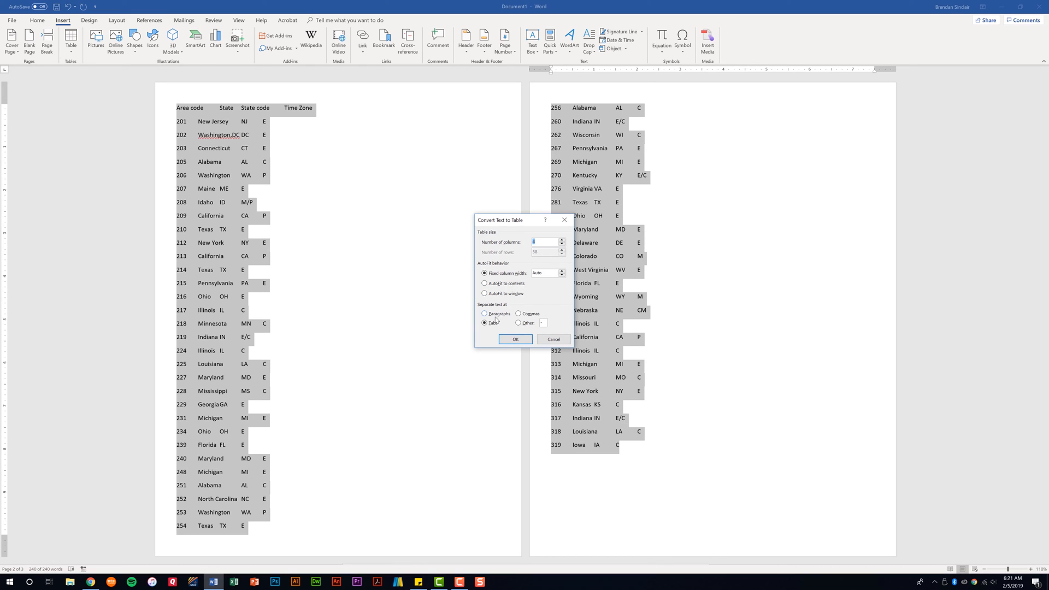
mouse_move(528, 328)
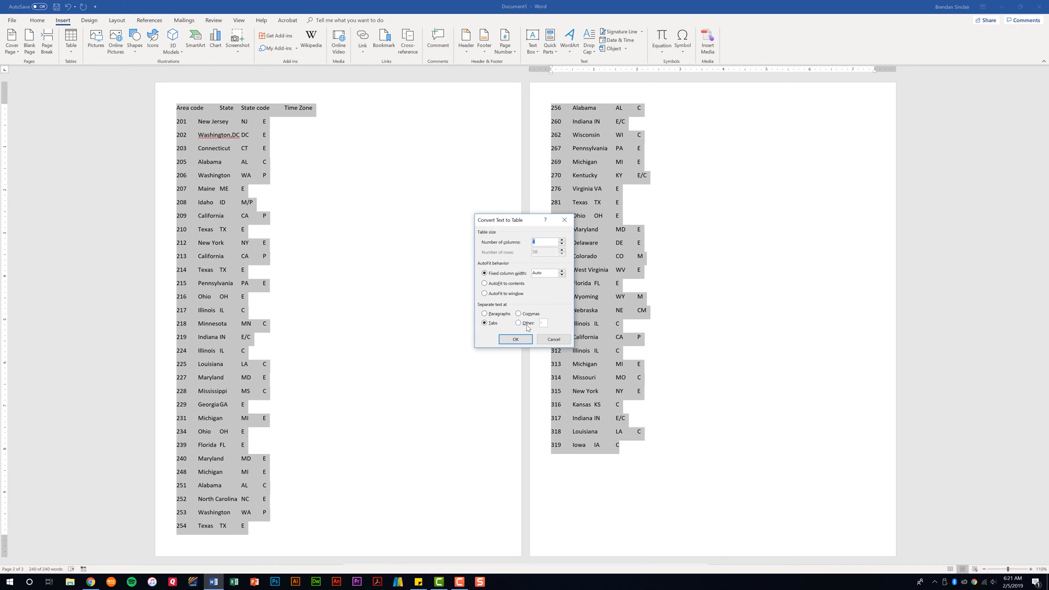
mouse_move(514, 301)
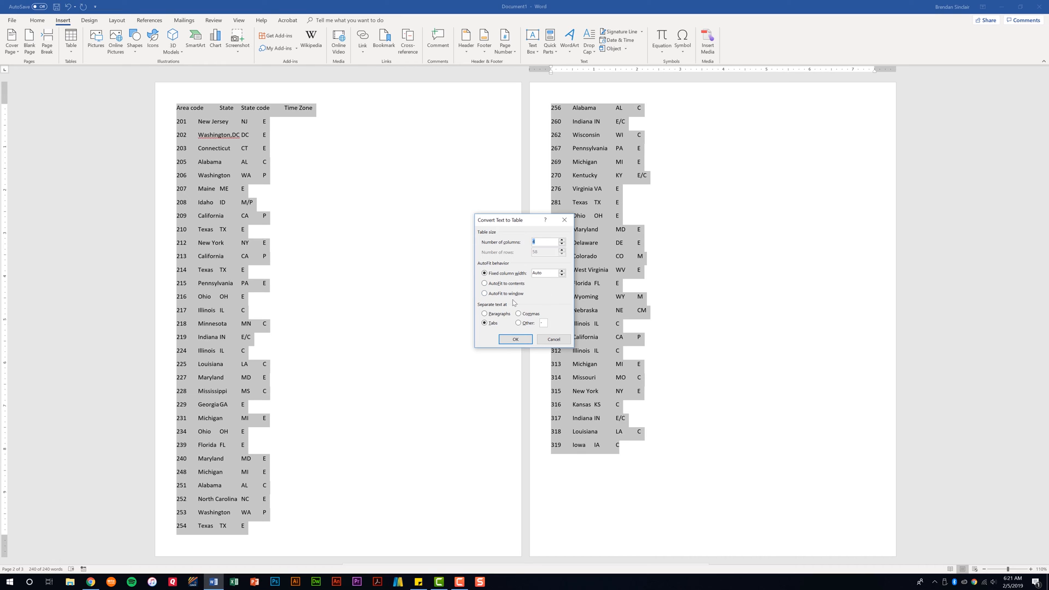
mouse_move(550, 298)
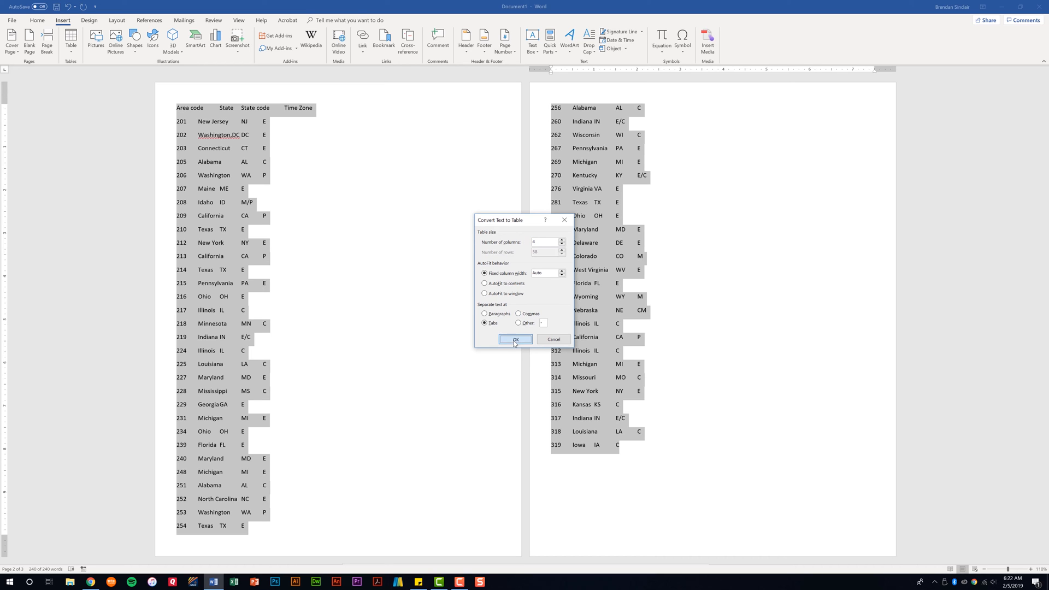
Step: Confirm conversion into the Area code, State, State code, Time Zone table
click(515, 340)
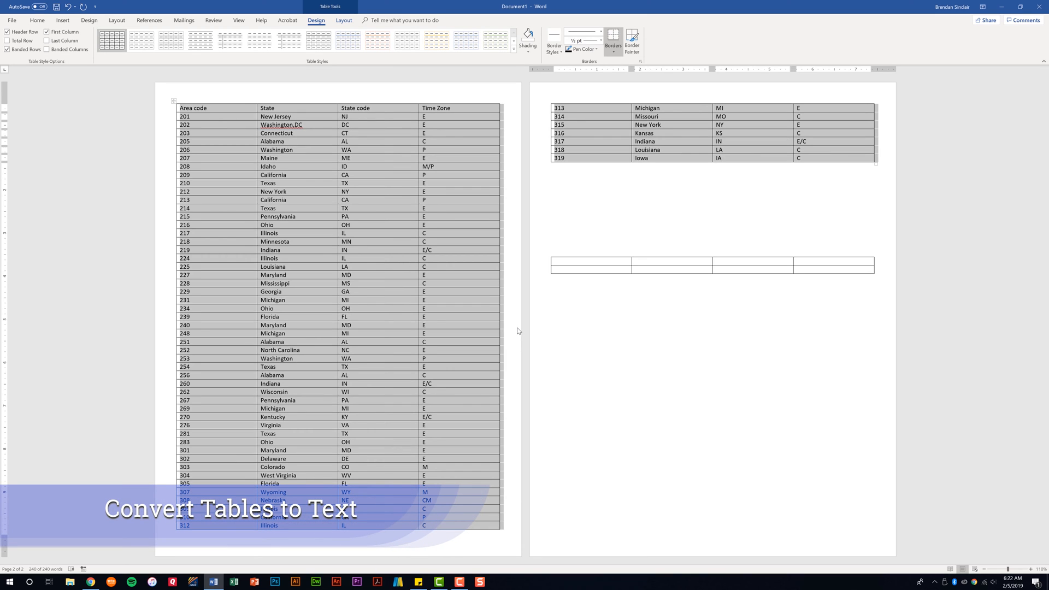
mouse_move(513, 355)
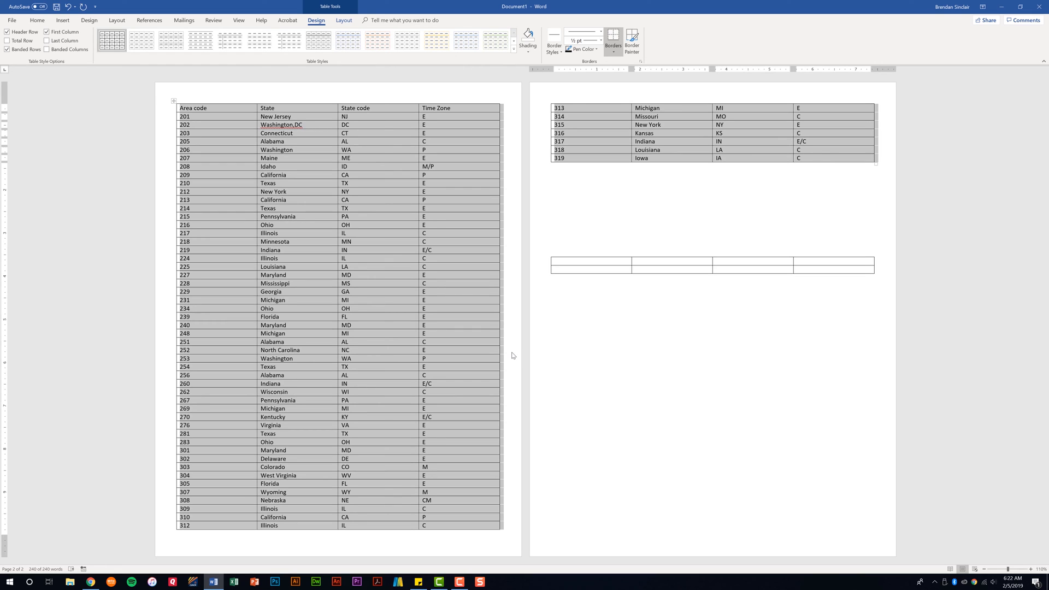
mouse_move(345, 175)
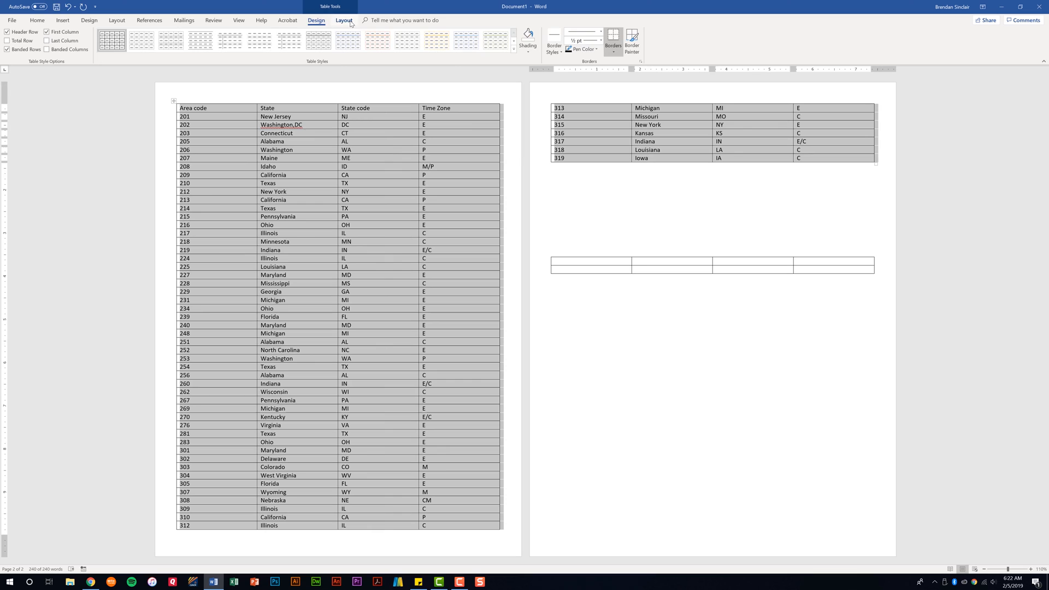
click(344, 20)
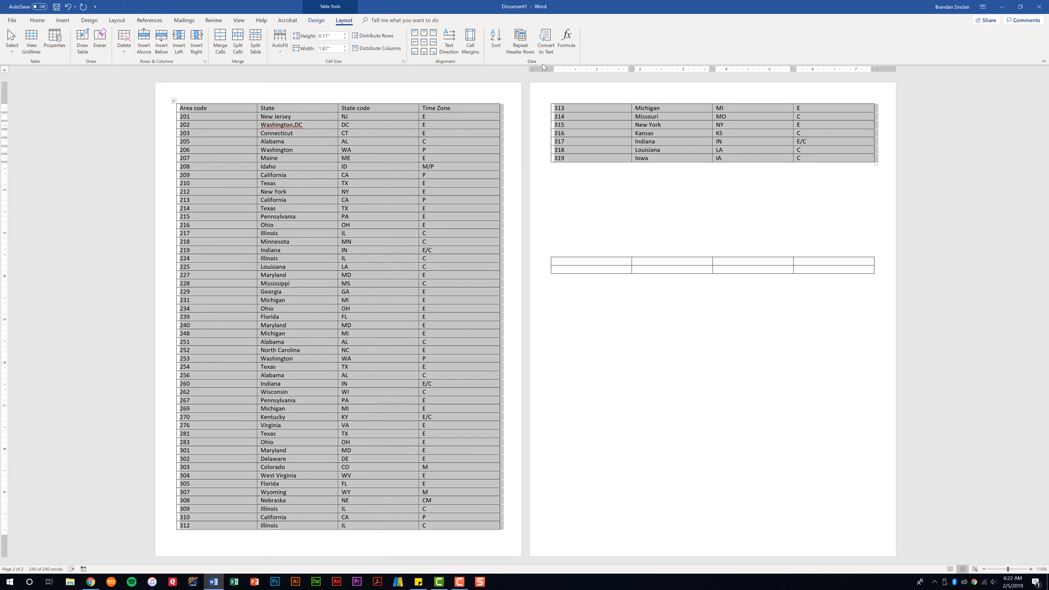
mouse_move(544, 39)
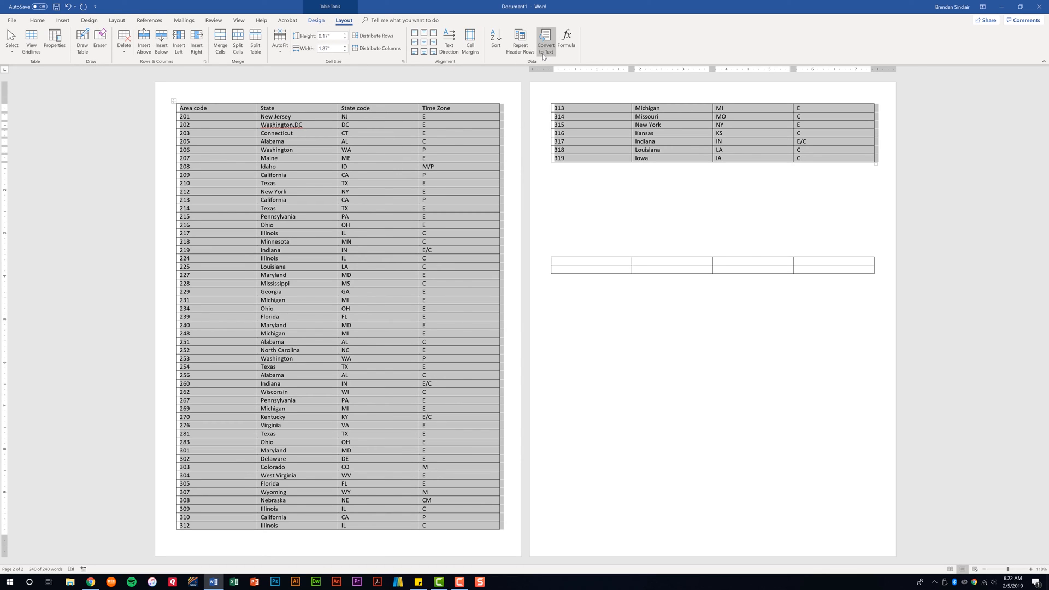
click(545, 38)
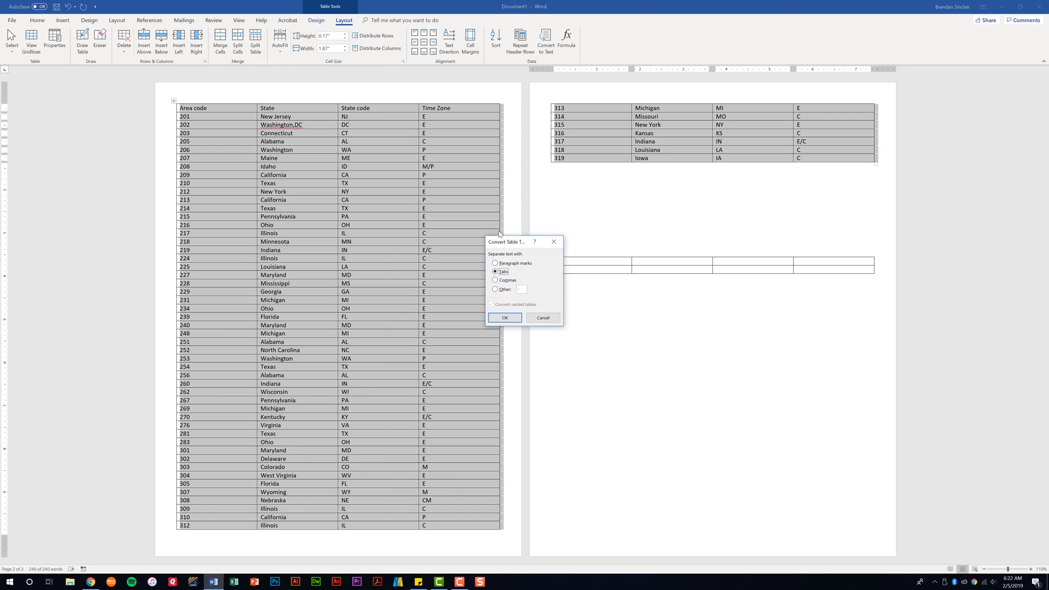
mouse_move(524, 260)
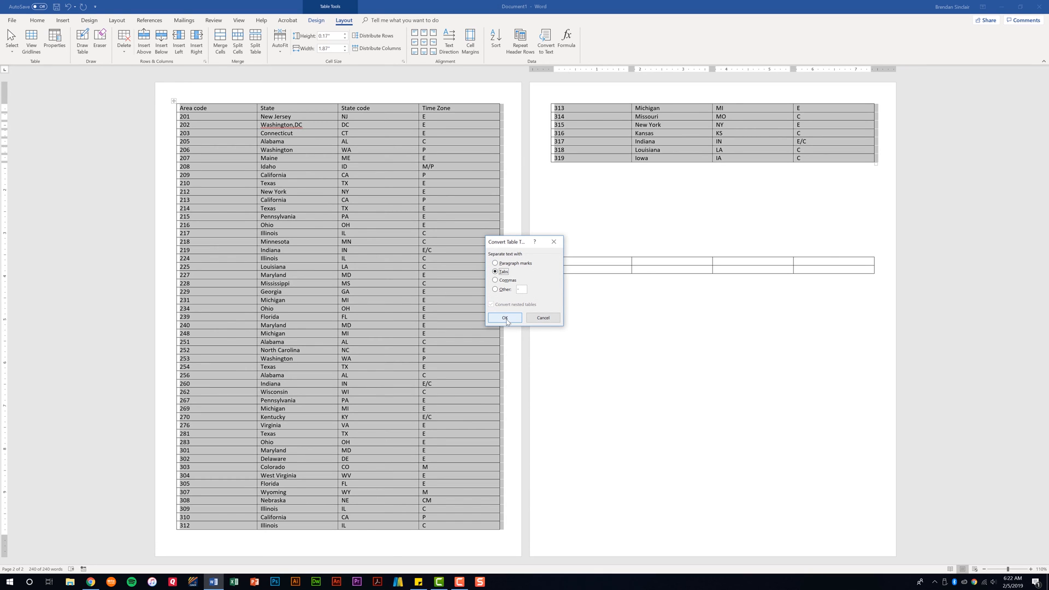
click(505, 319)
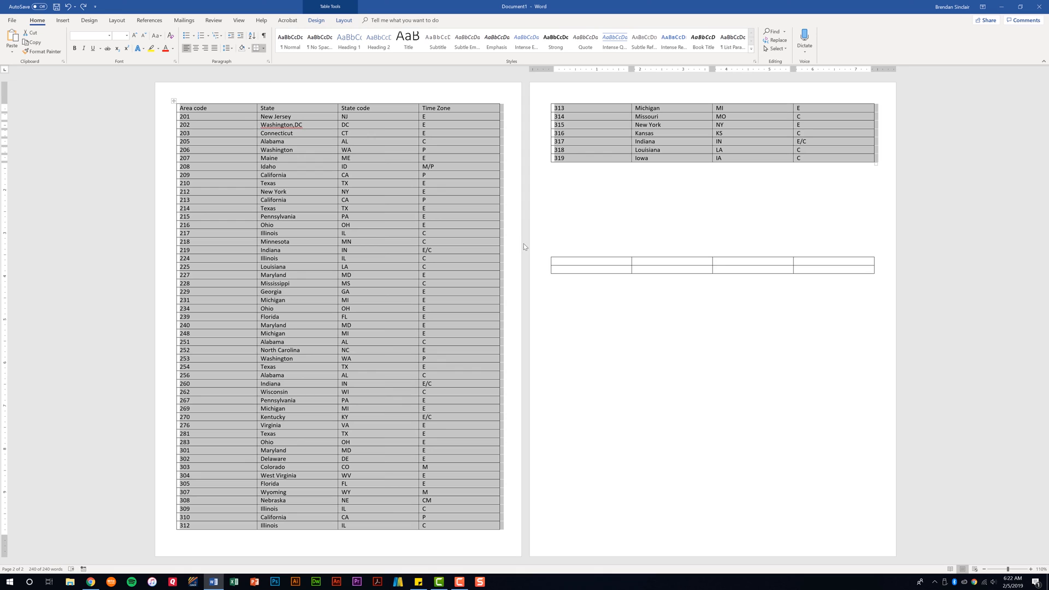
mouse_move(511, 256)
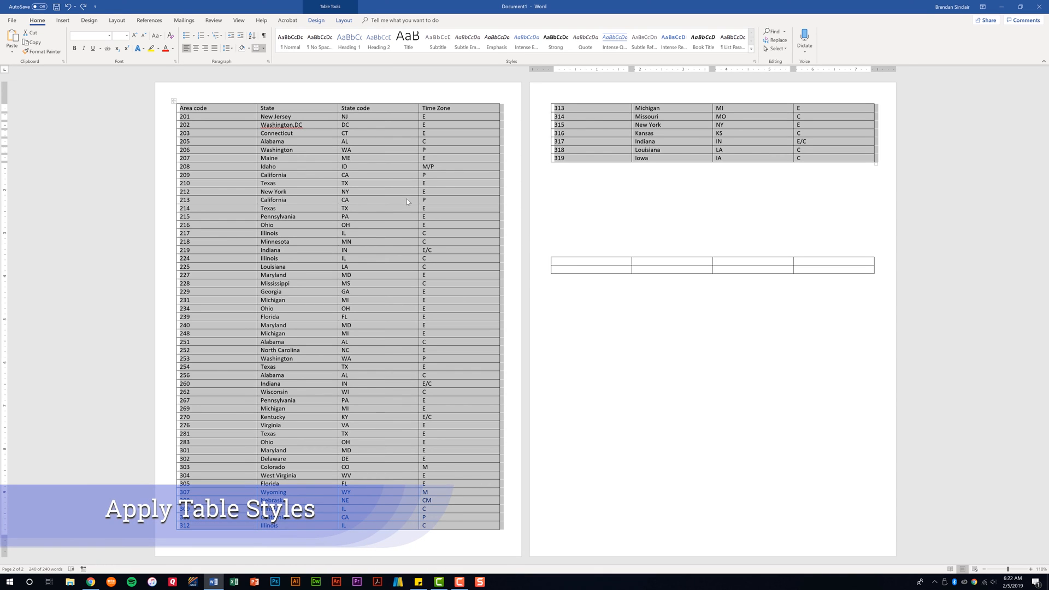
mouse_move(382, 125)
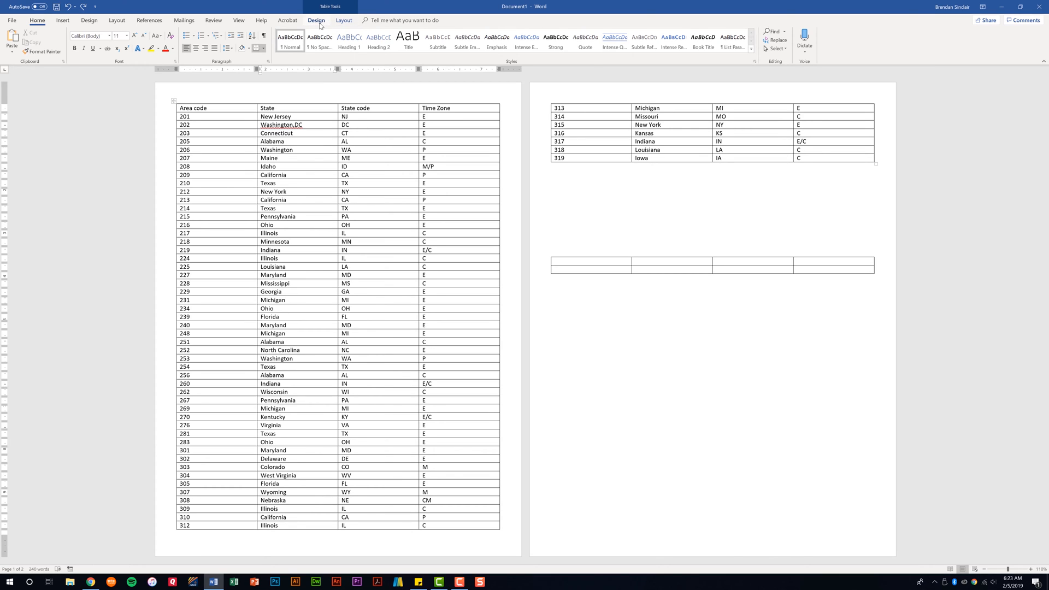
Step: Show the Table Tools Design options with the cursor inside the area-code table
click(317, 21)
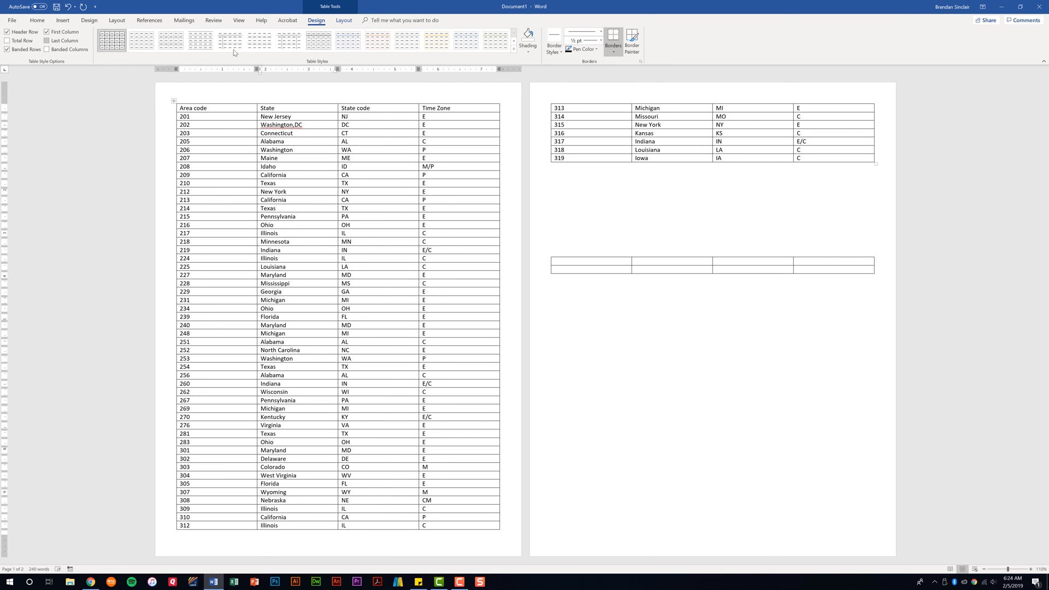
click(48, 49)
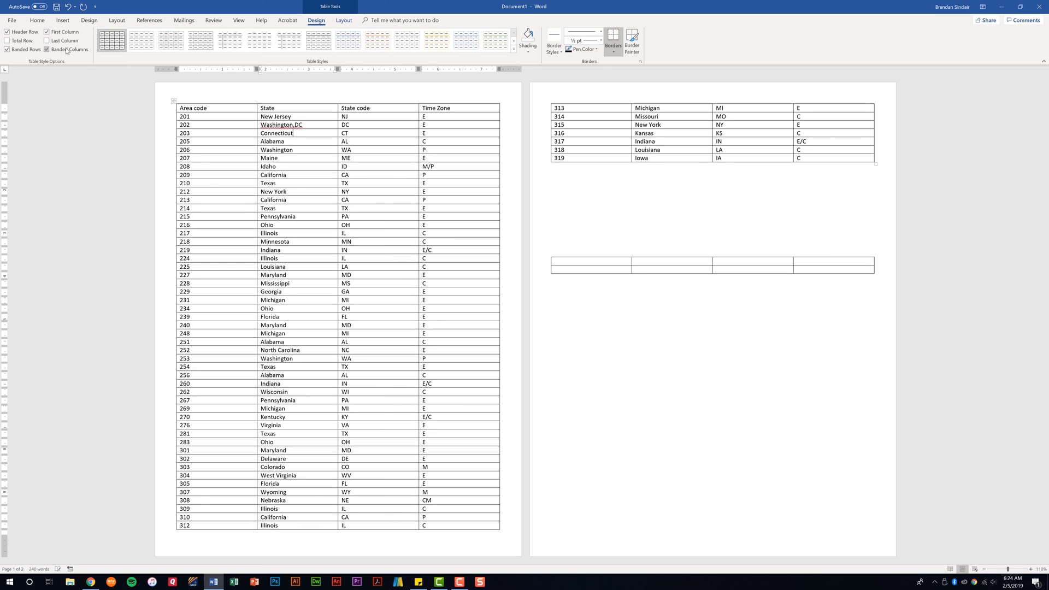
click(47, 49)
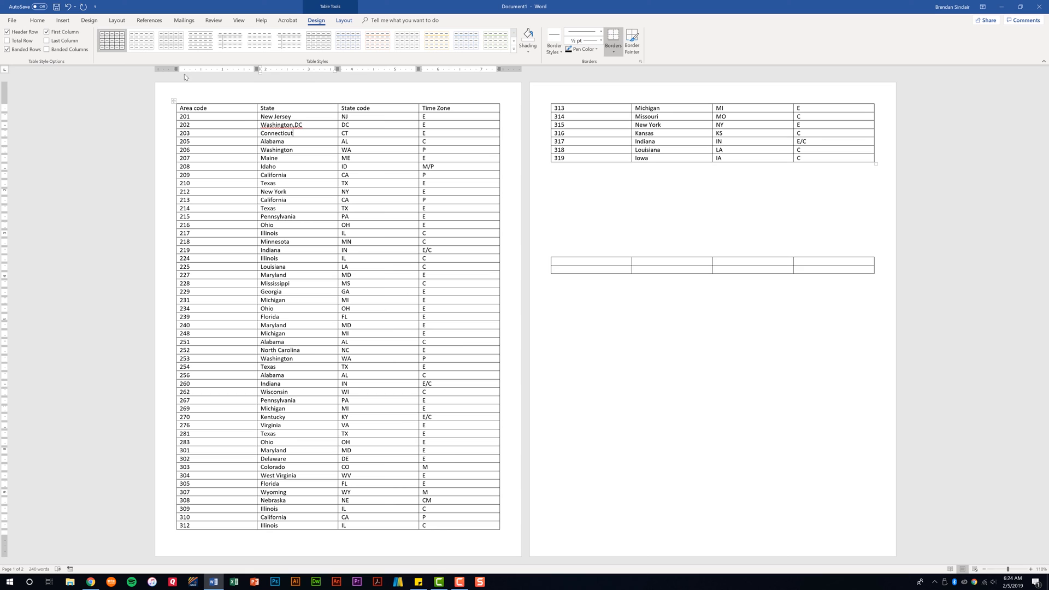
mouse_move(272, 42)
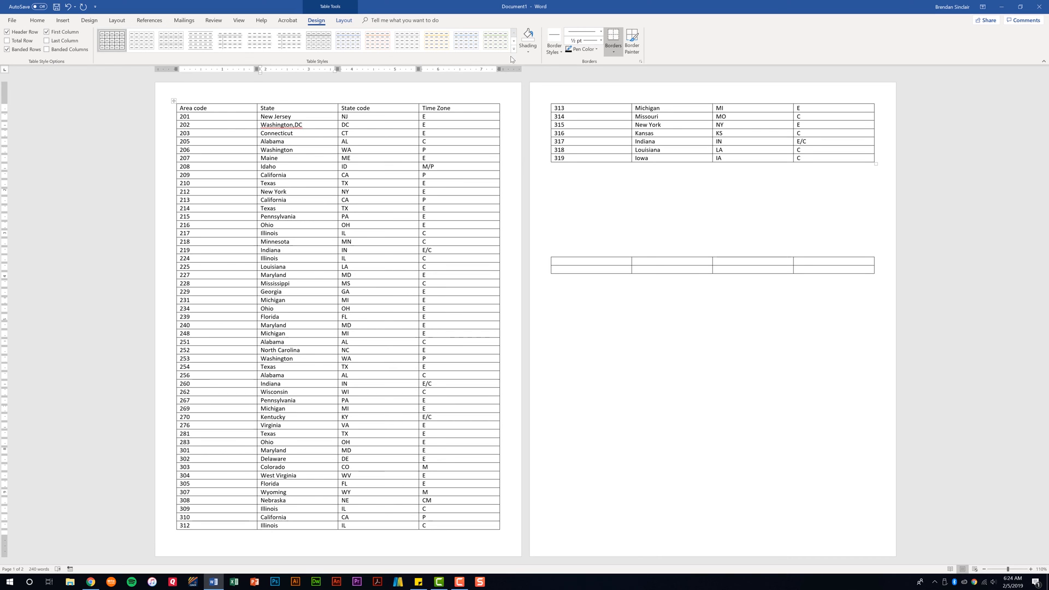
mouse_move(491, 53)
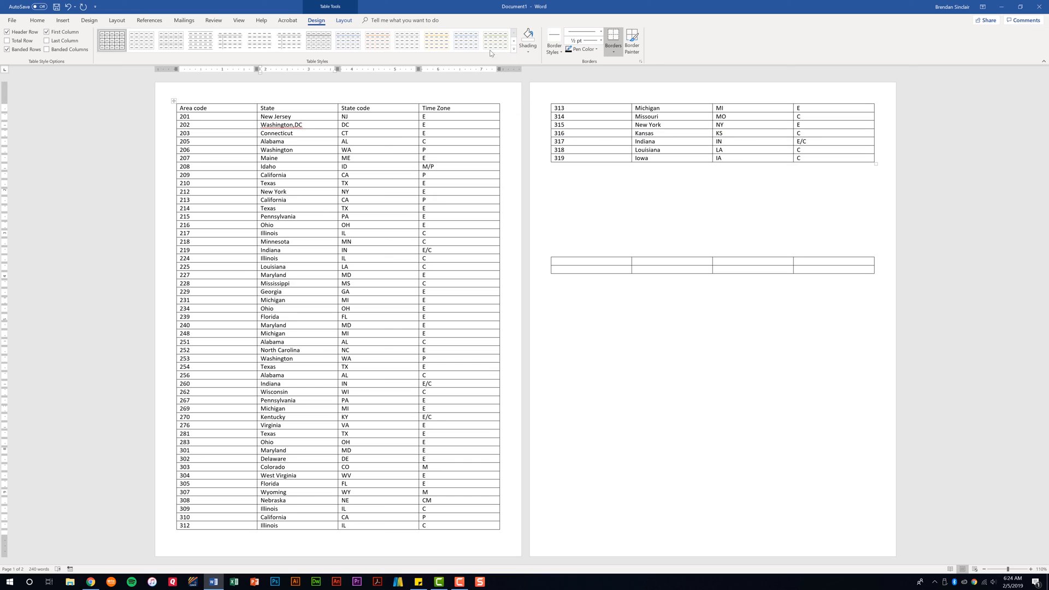
Step: Apply the Grid Table 5 Dark - Accent 1 style to the area-code table
click(512, 53)
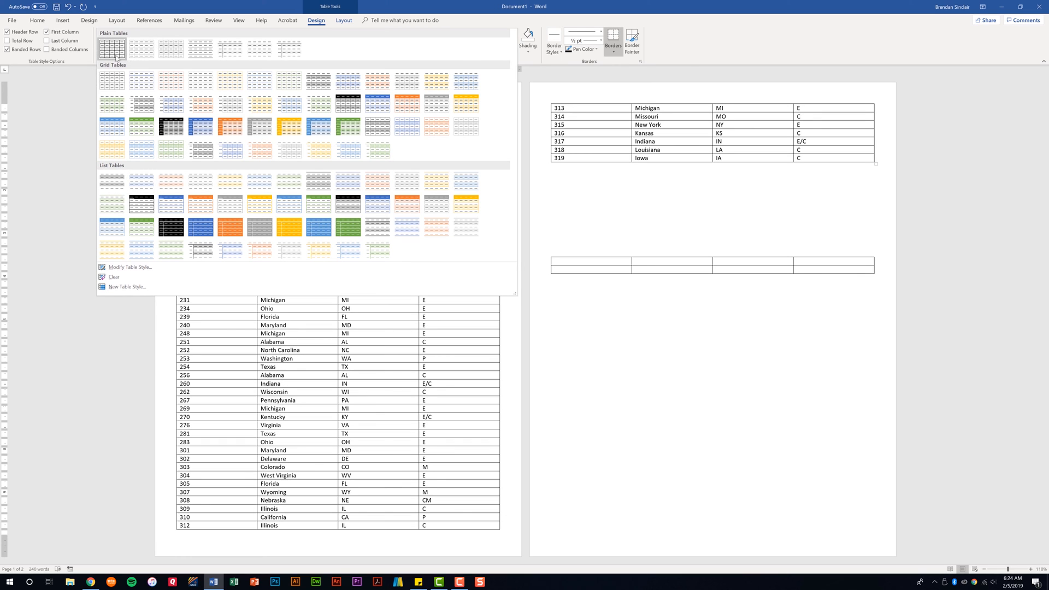
click(141, 181)
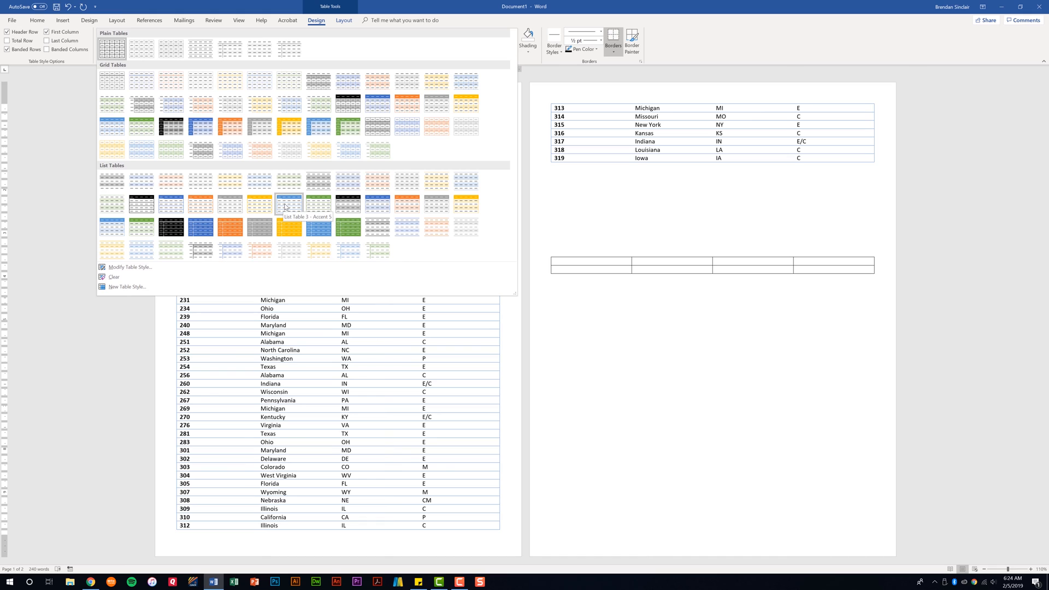
mouse_move(316, 163)
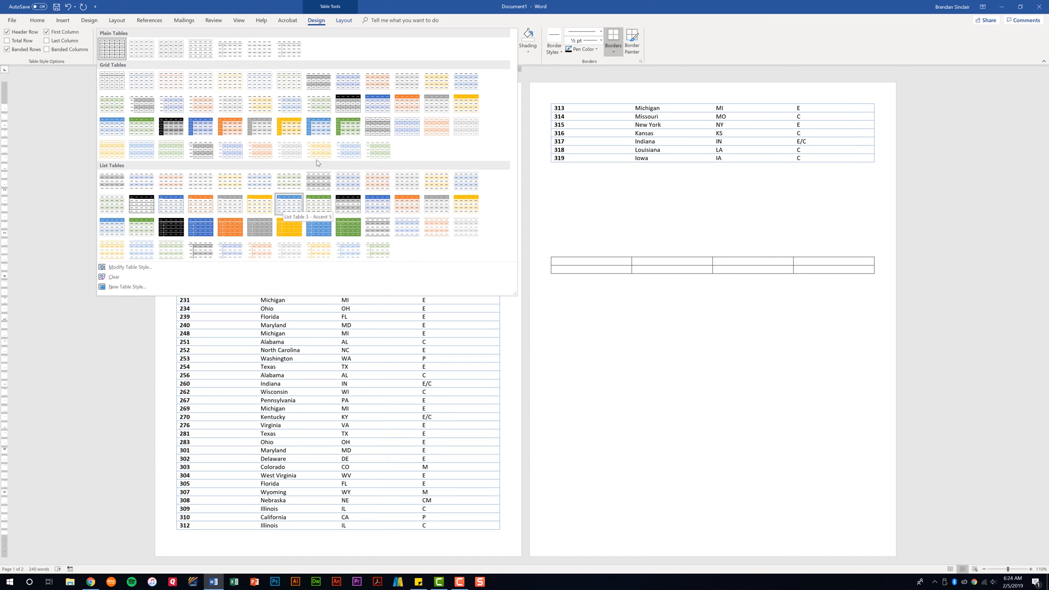
mouse_move(319, 127)
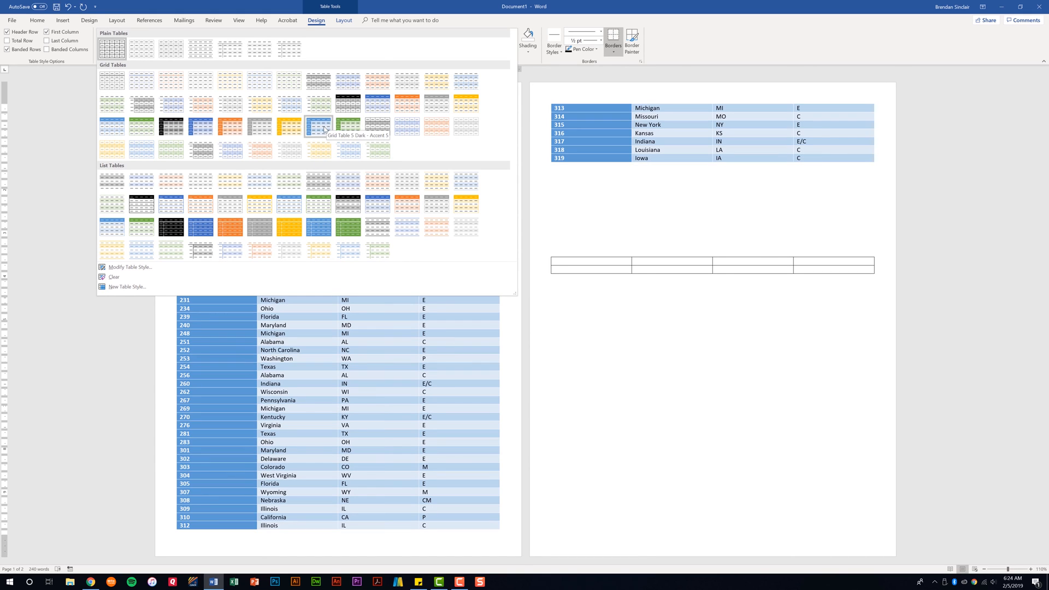
mouse_move(318, 126)
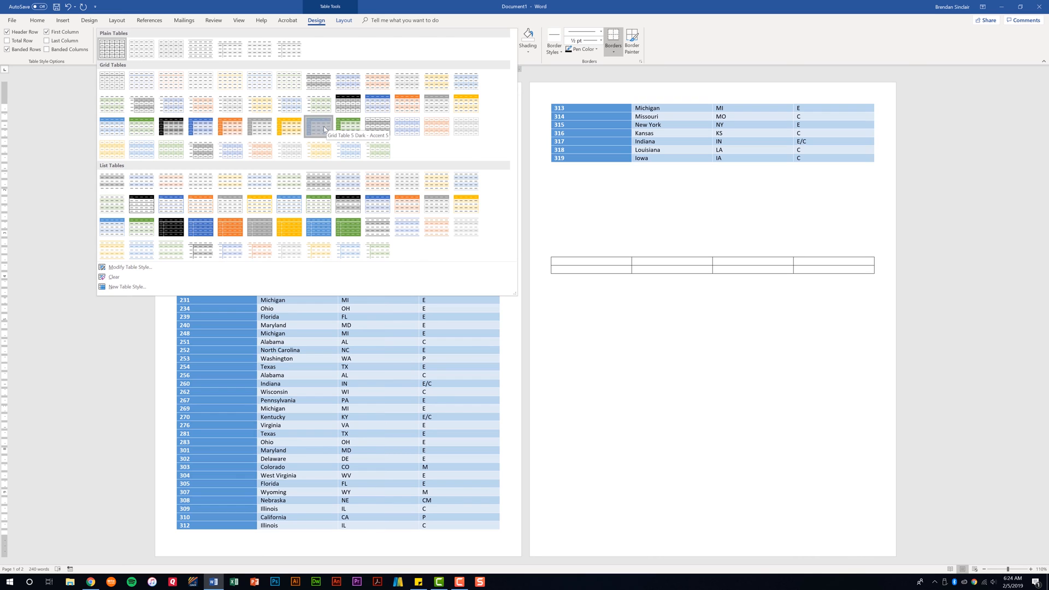
click(319, 127)
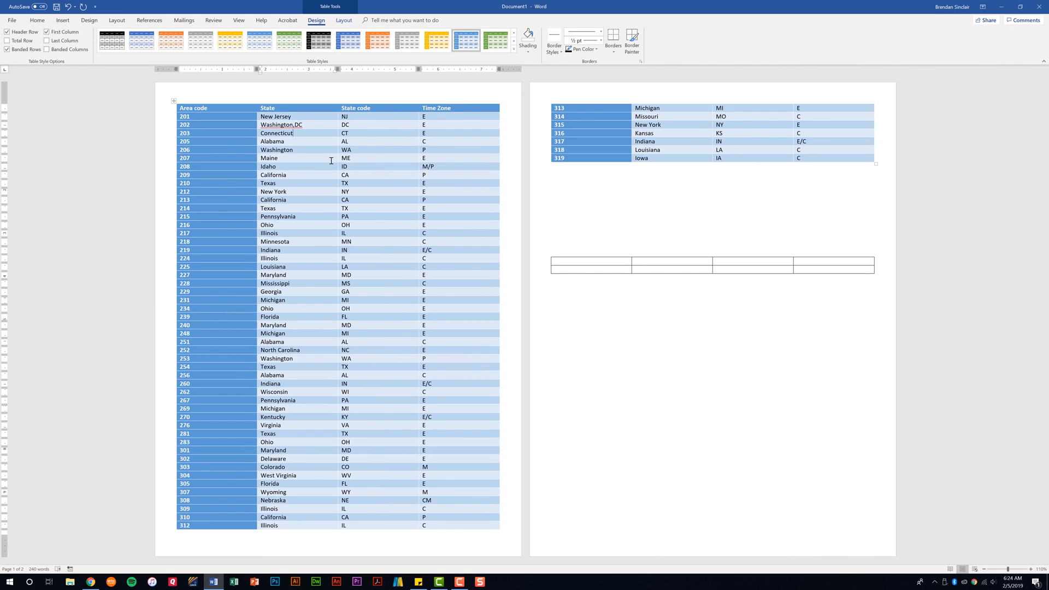
mouse_move(478, 20)
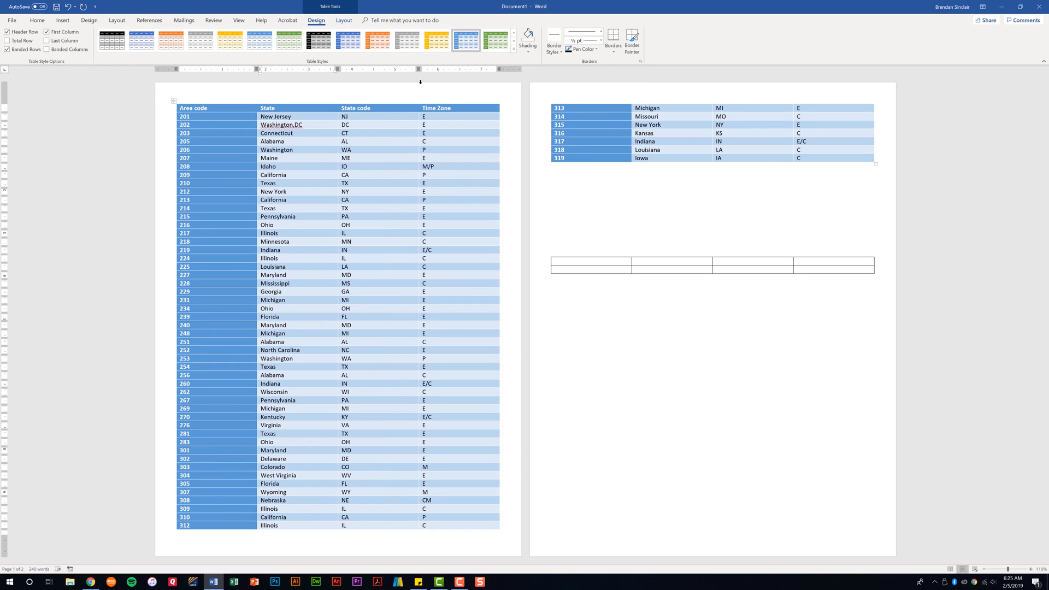
Step: Select the whole table and sort its rows by State, Alabama through Wyoming
click(343, 21)
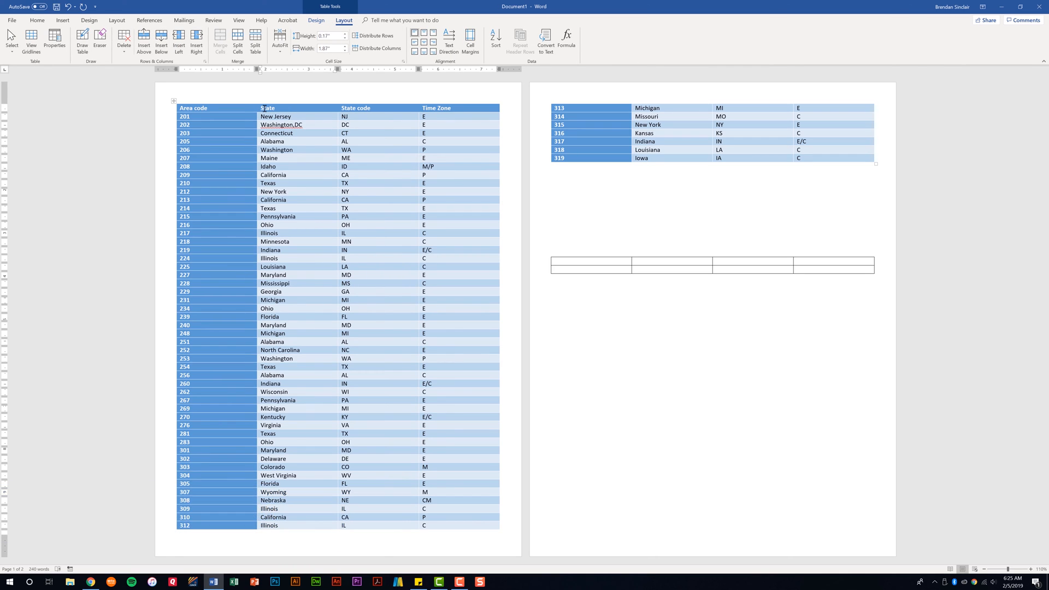
mouse_move(201, 107)
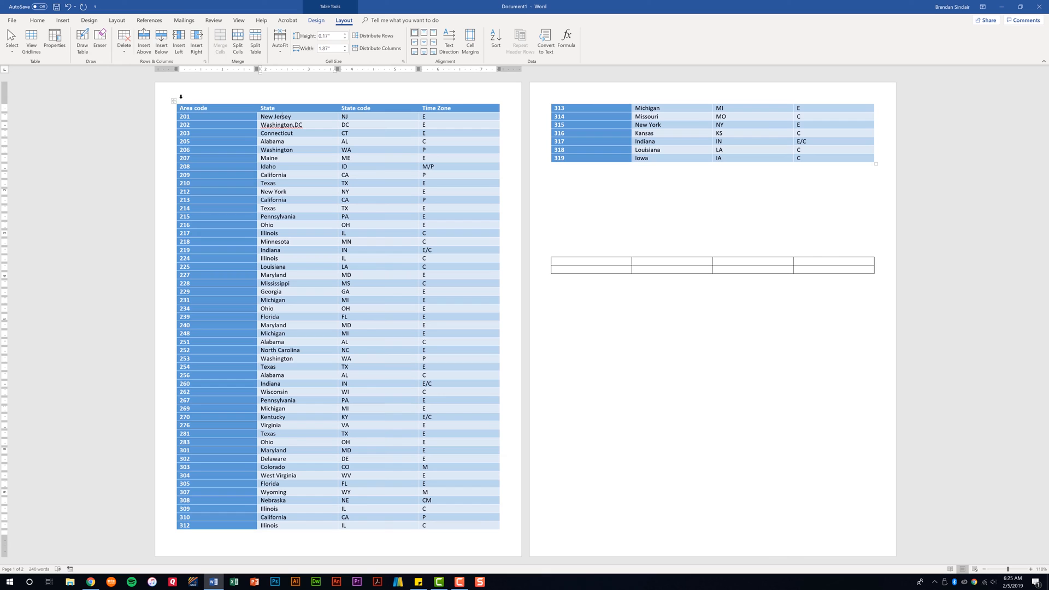
click(173, 101)
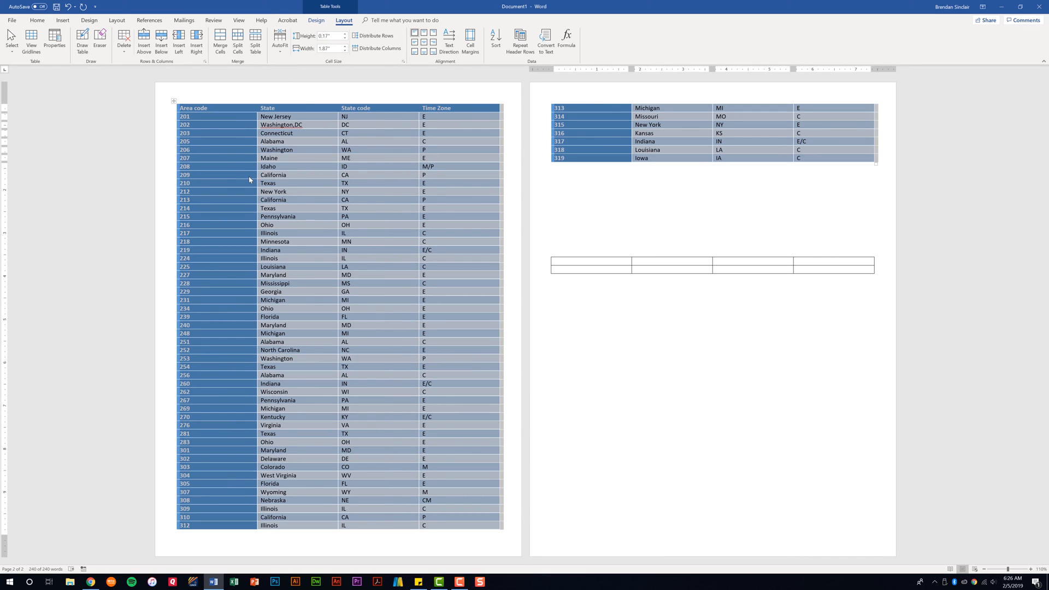
mouse_move(379, 188)
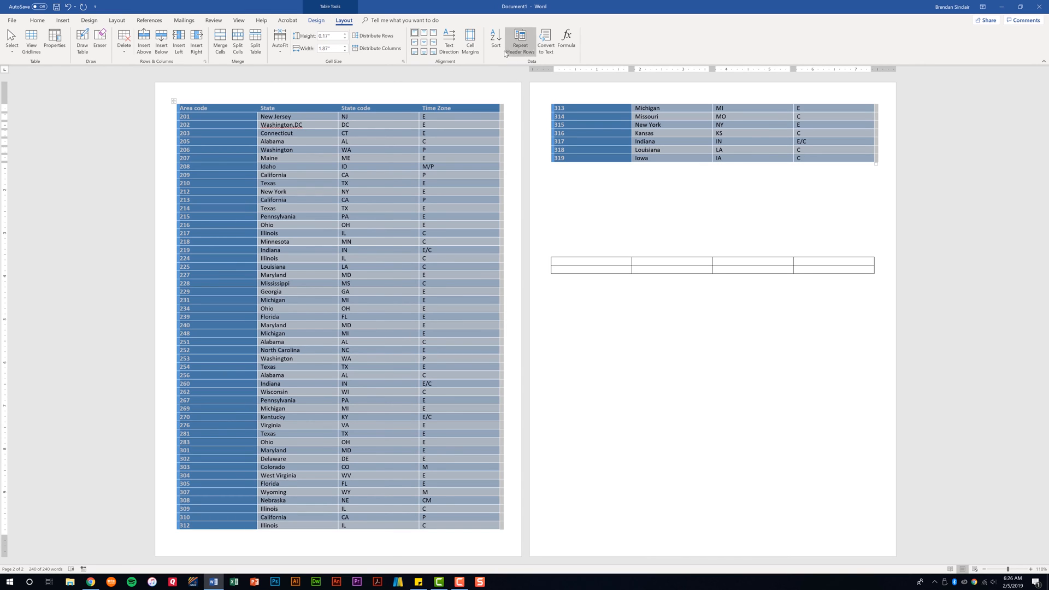
click(495, 38)
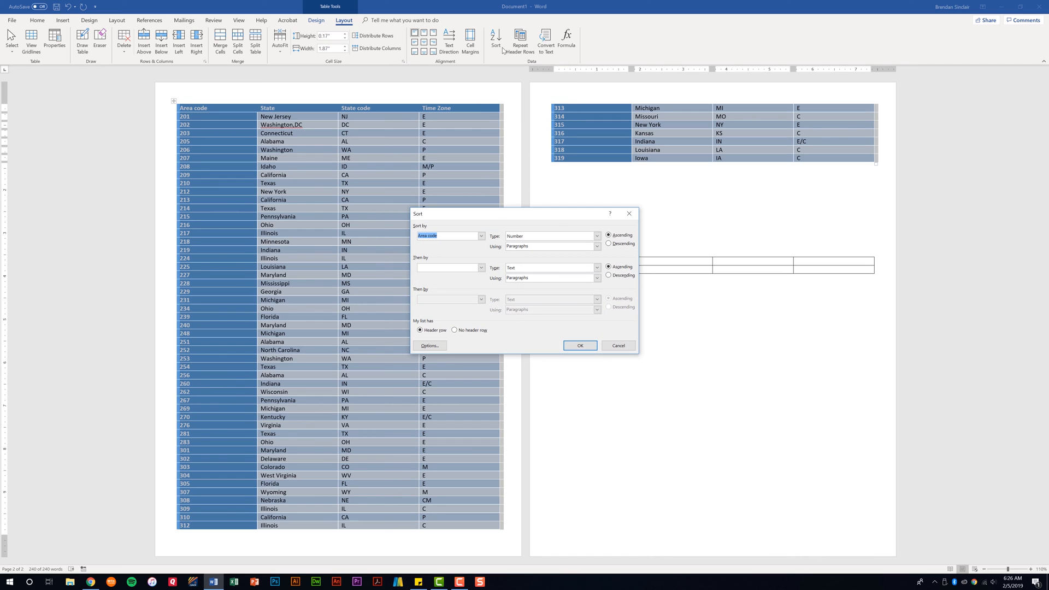
mouse_move(483, 245)
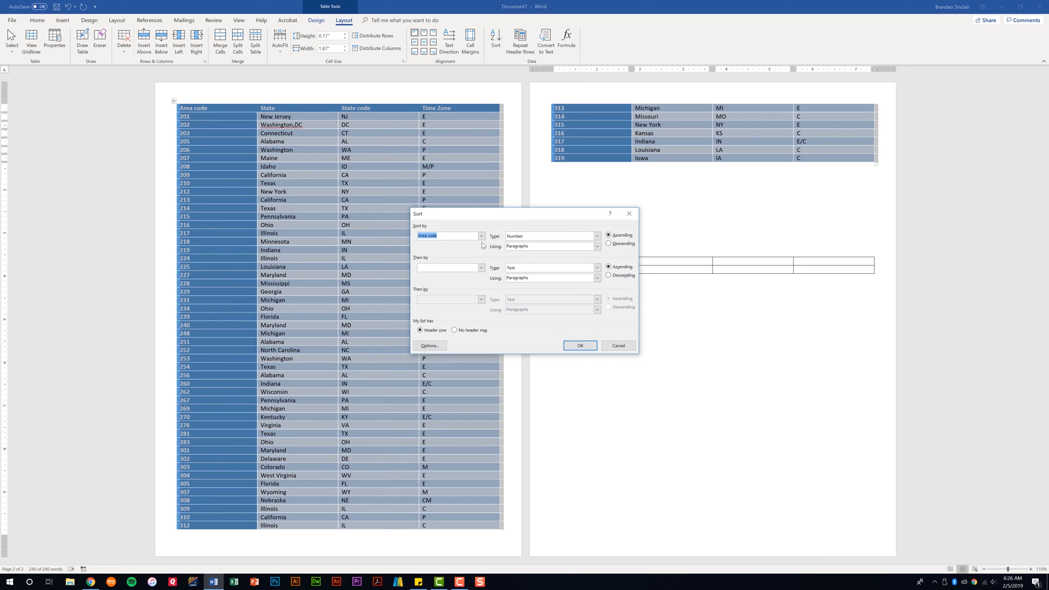
click(481, 236)
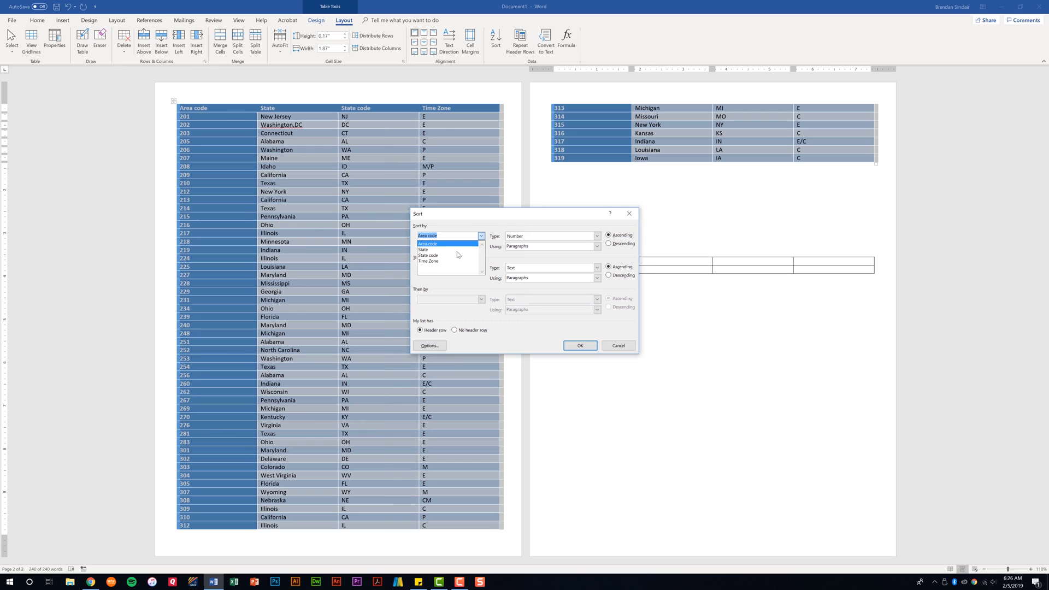
click(424, 249)
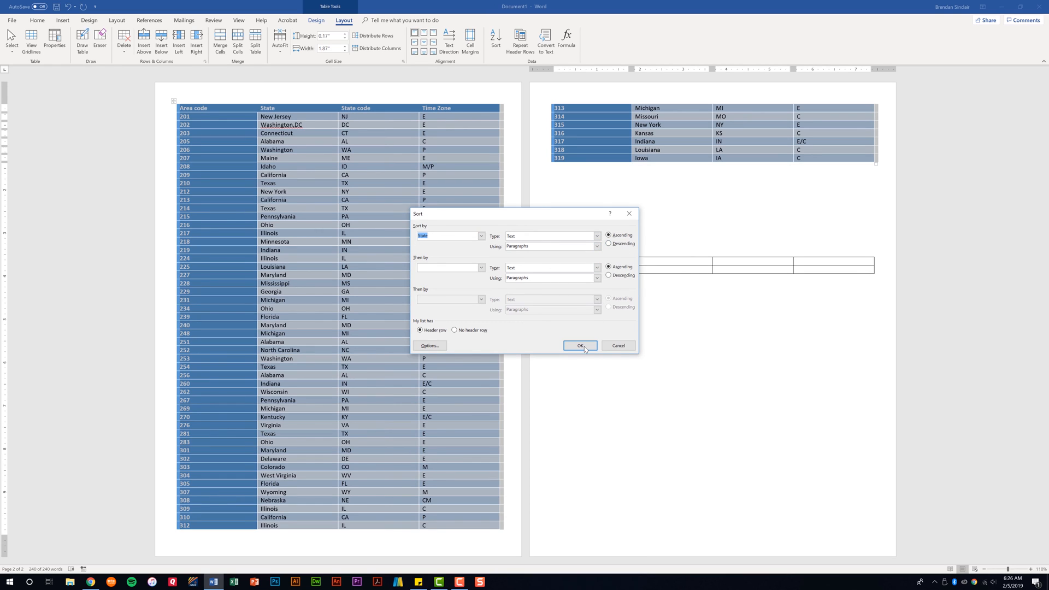
click(579, 345)
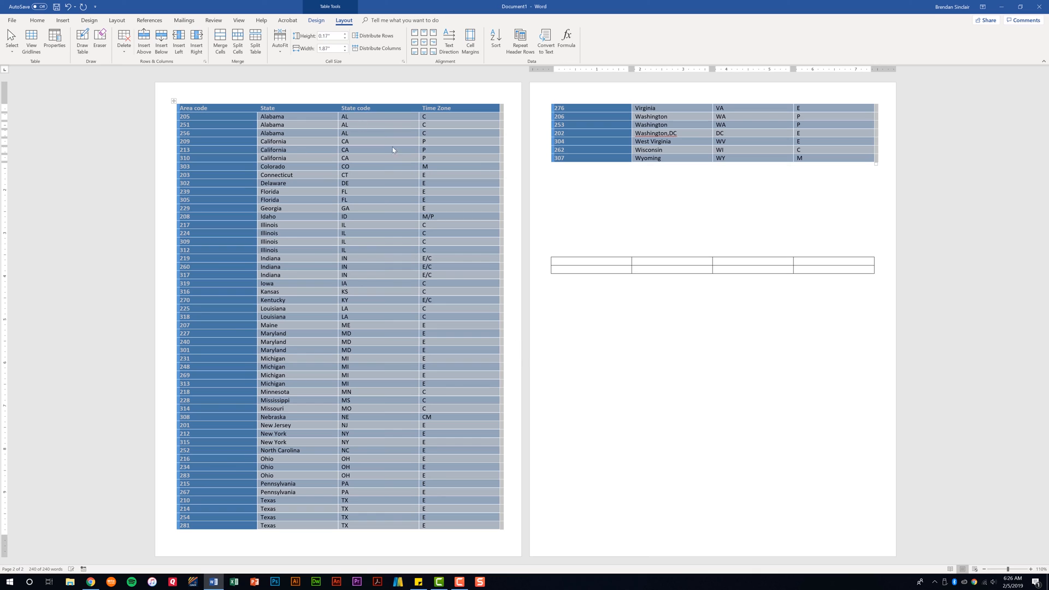
mouse_move(364, 144)
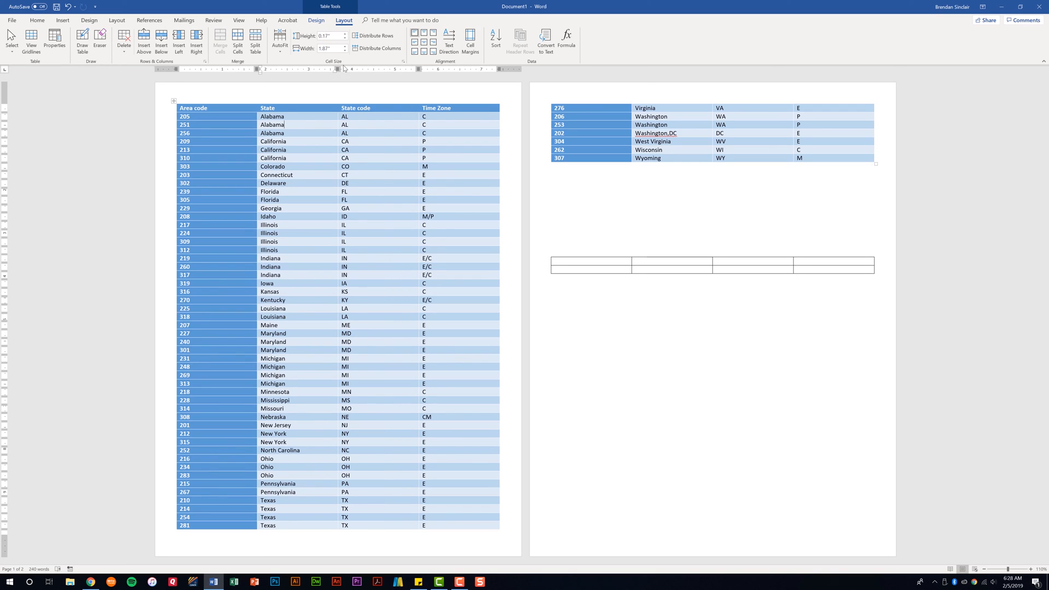
mouse_move(351, 66)
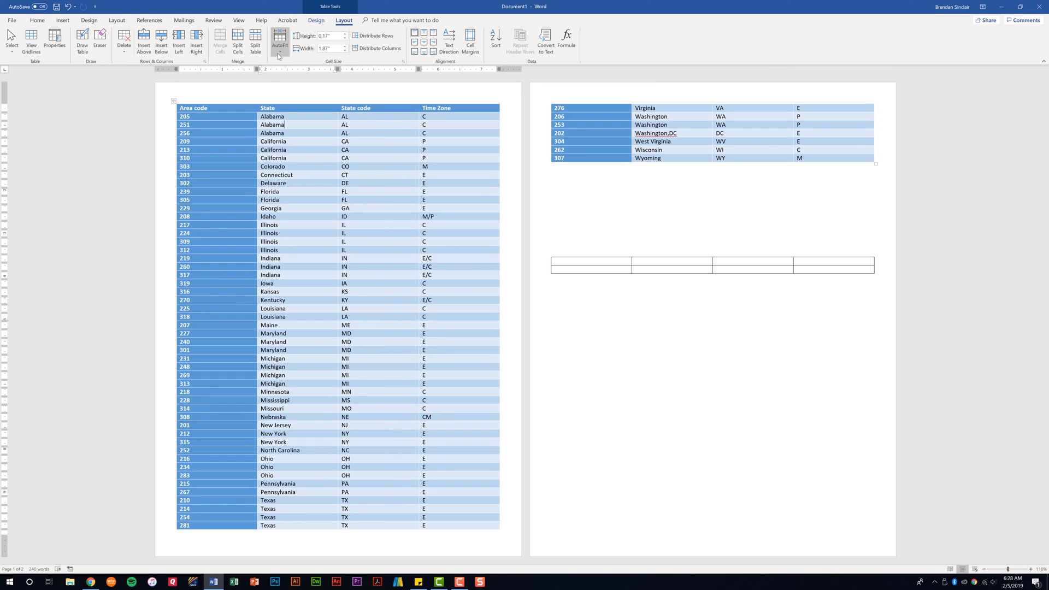
Step: Apply AutoFit Contents so the table columns narrow to their contents
click(278, 40)
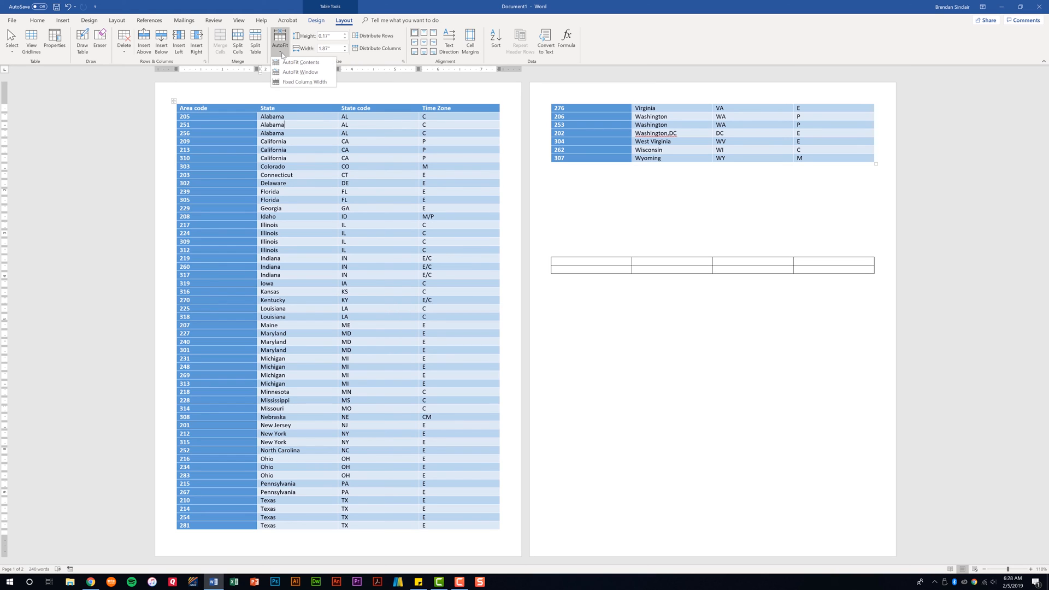
mouse_move(301, 61)
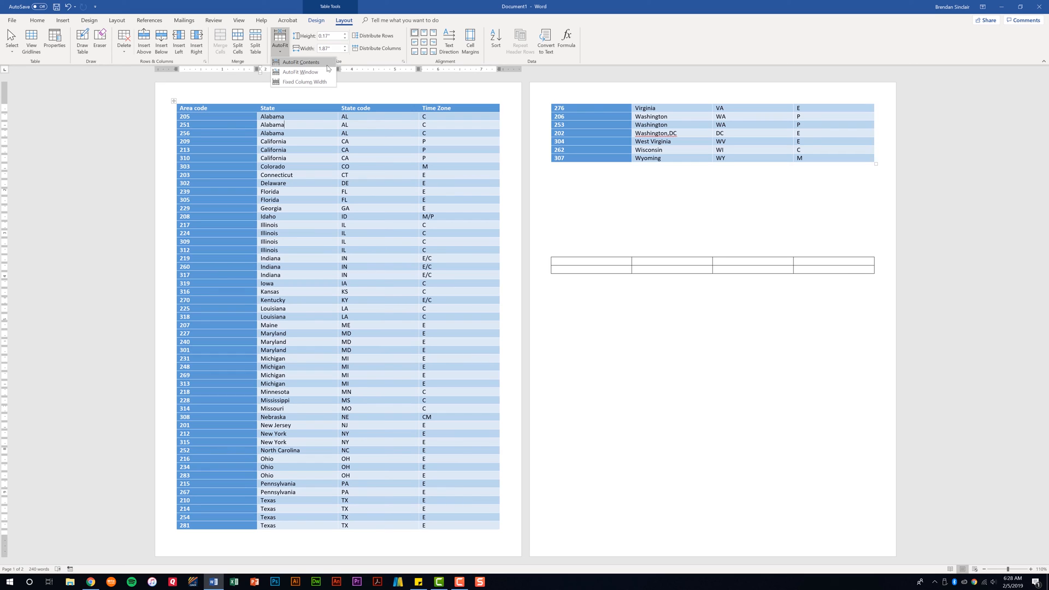
mouse_move(303, 81)
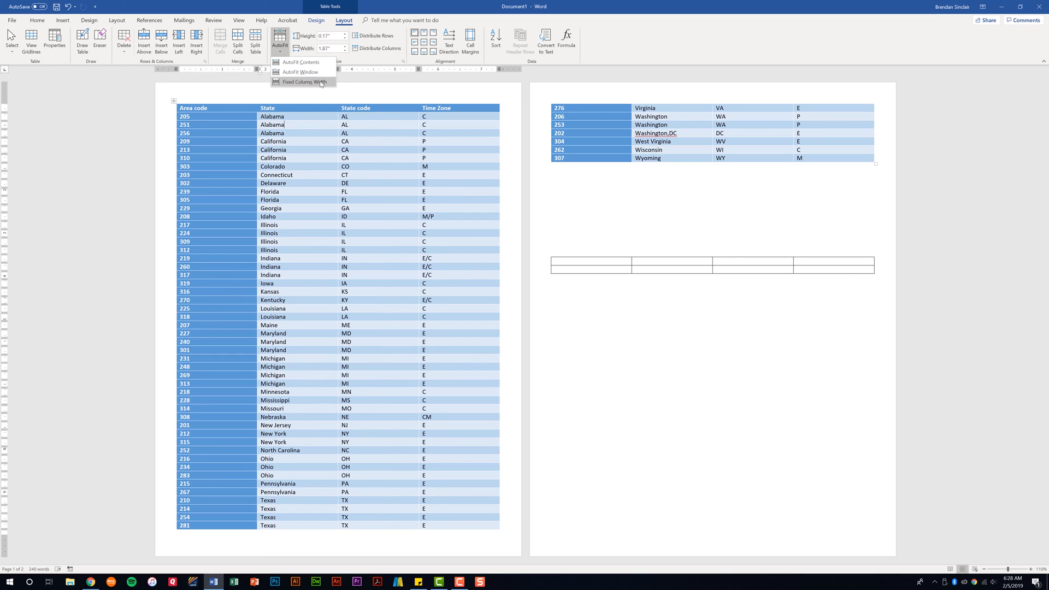
click(301, 62)
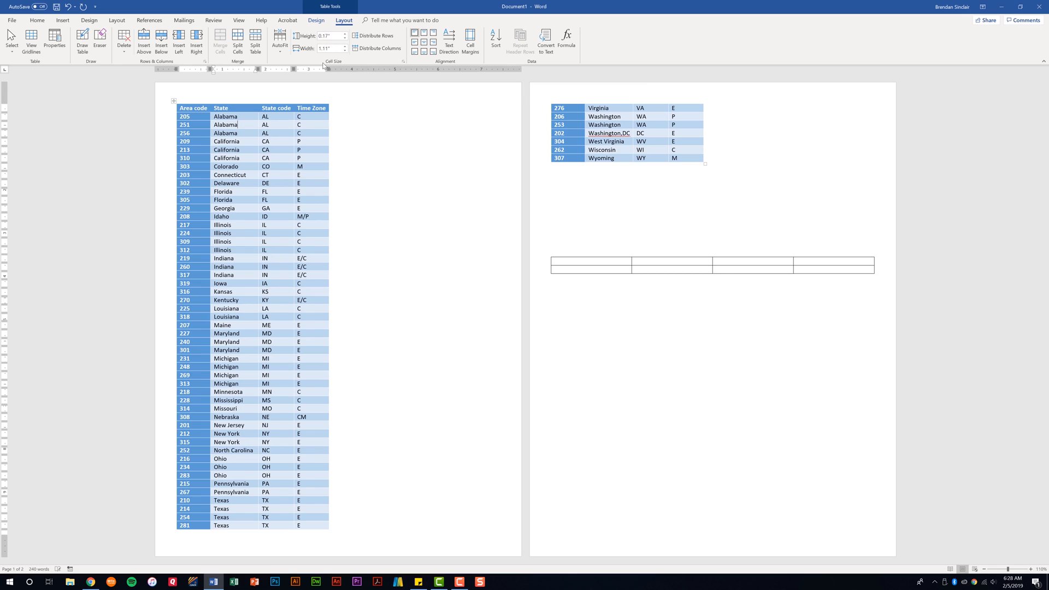
click(226, 133)
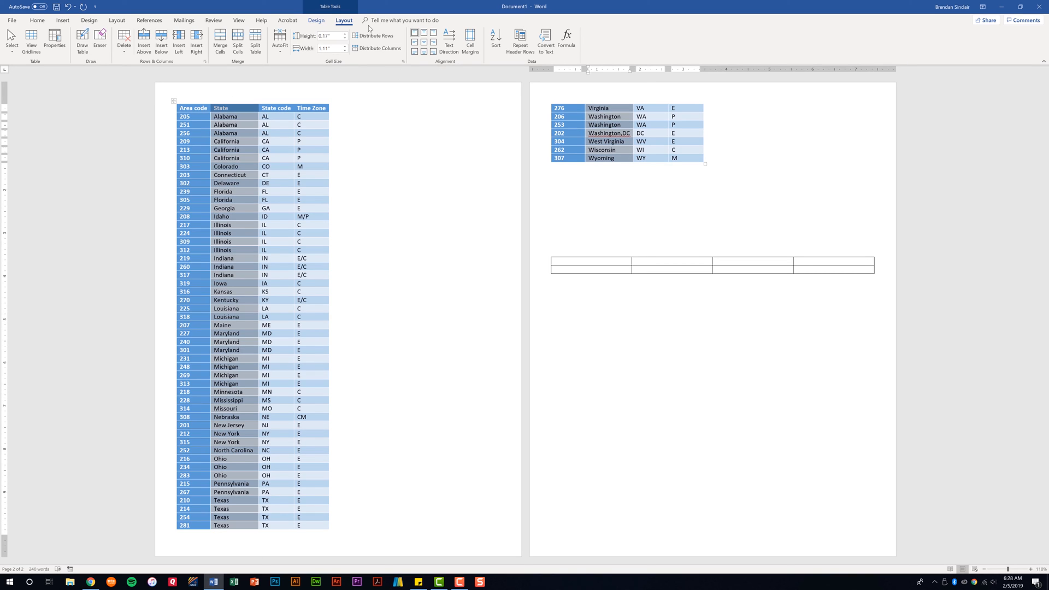
mouse_move(329, 48)
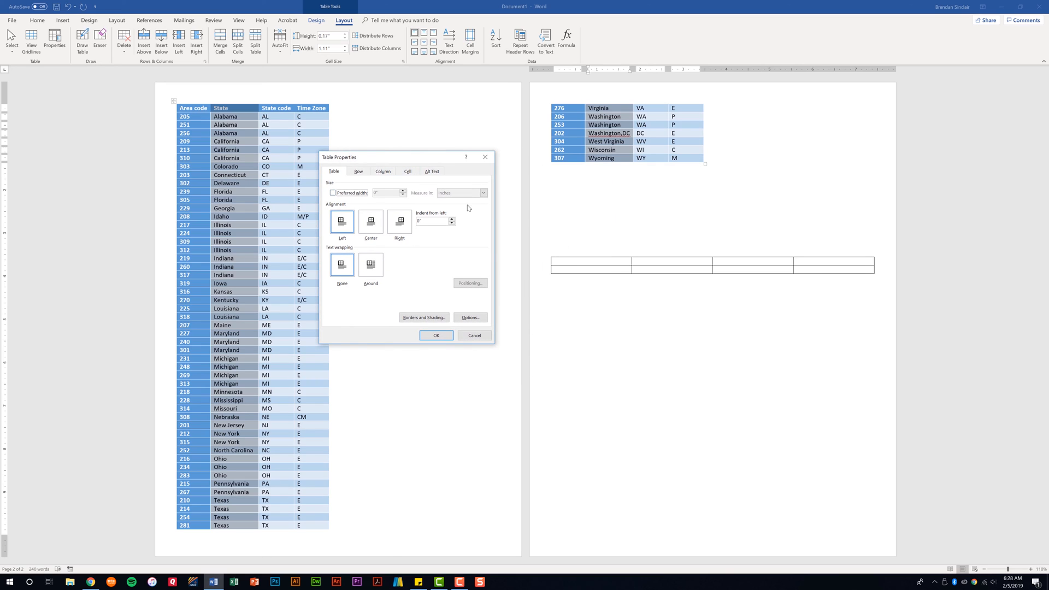
mouse_move(367, 167)
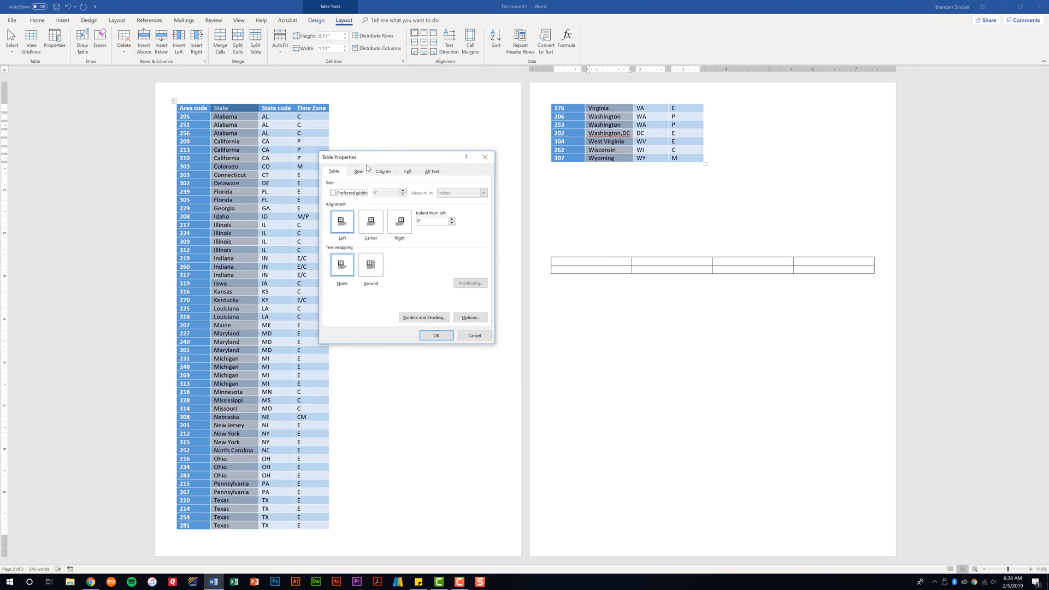
Step: Review the Row, Column, Cell and Alt Text properties, ending on the Table settings
click(358, 171)
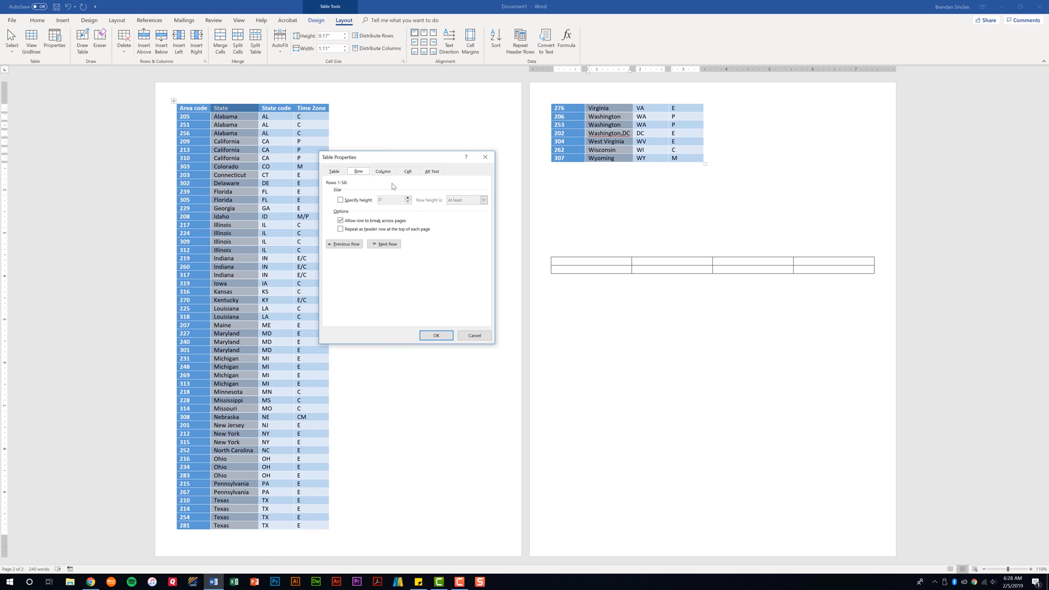
mouse_move(393, 188)
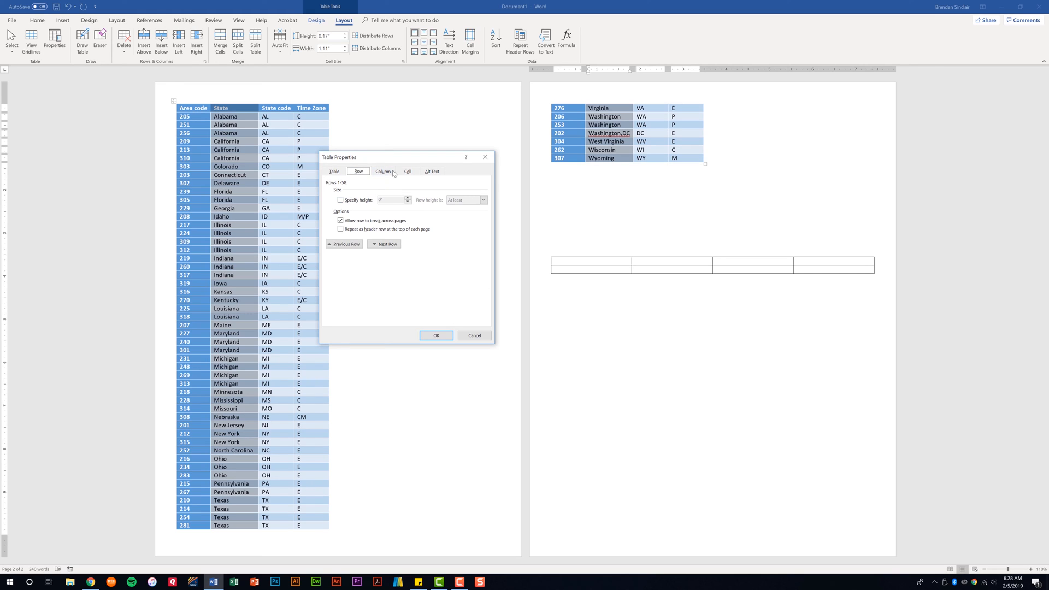
click(382, 172)
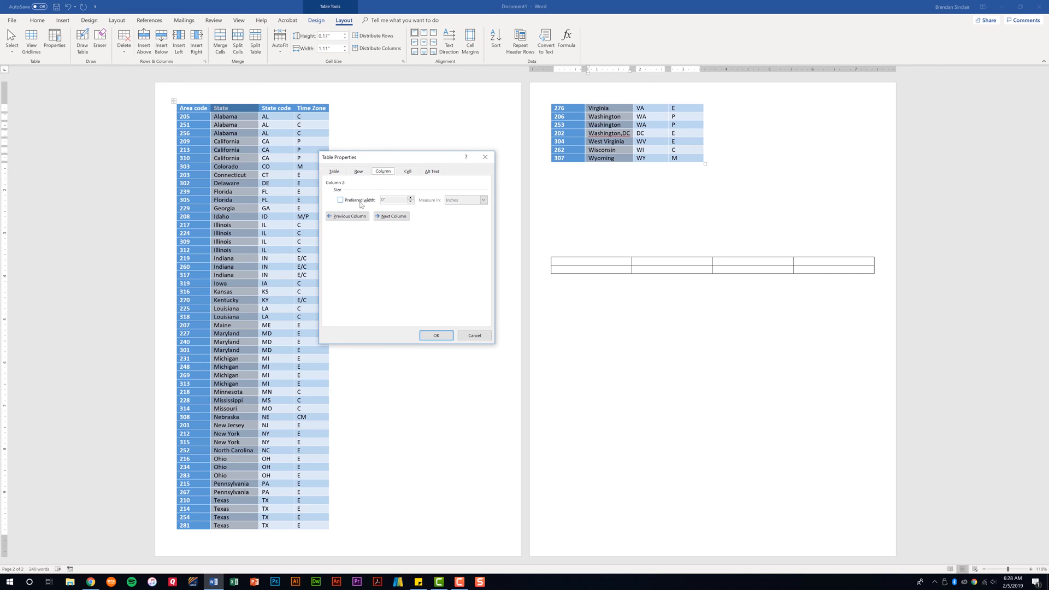
click(408, 171)
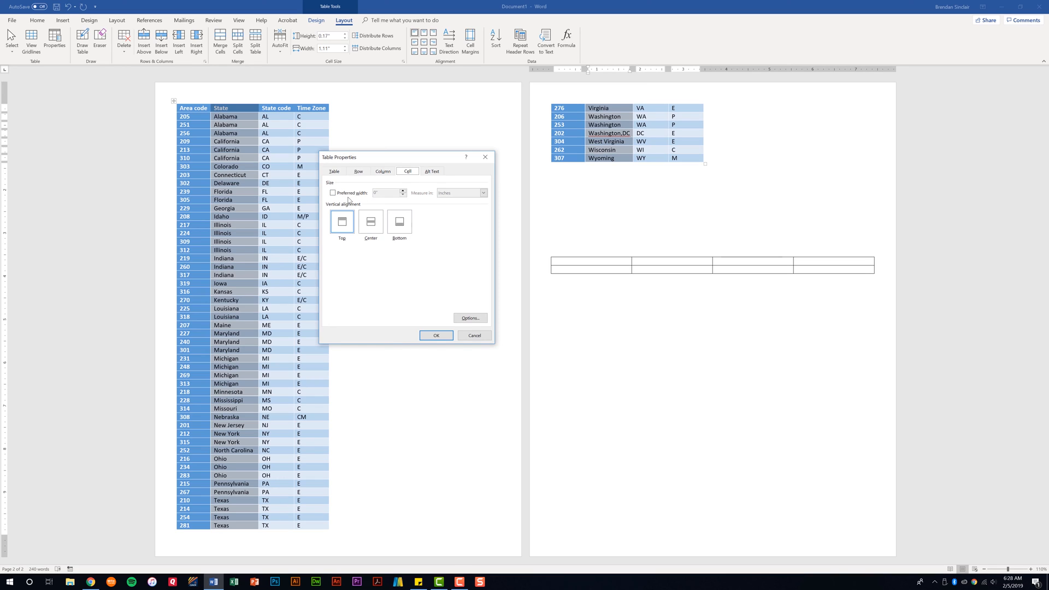
mouse_move(348, 215)
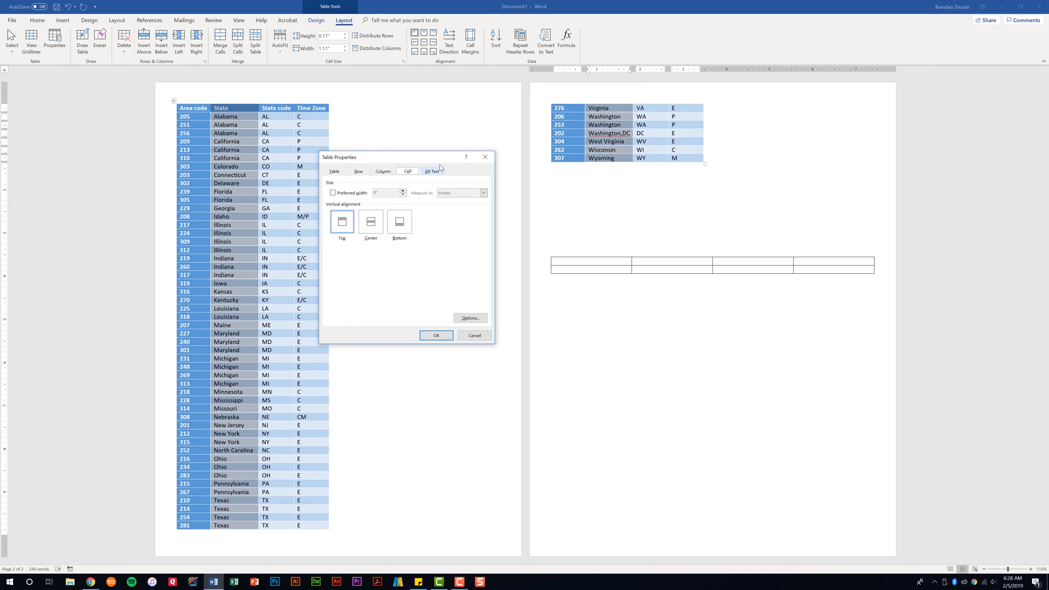
click(433, 171)
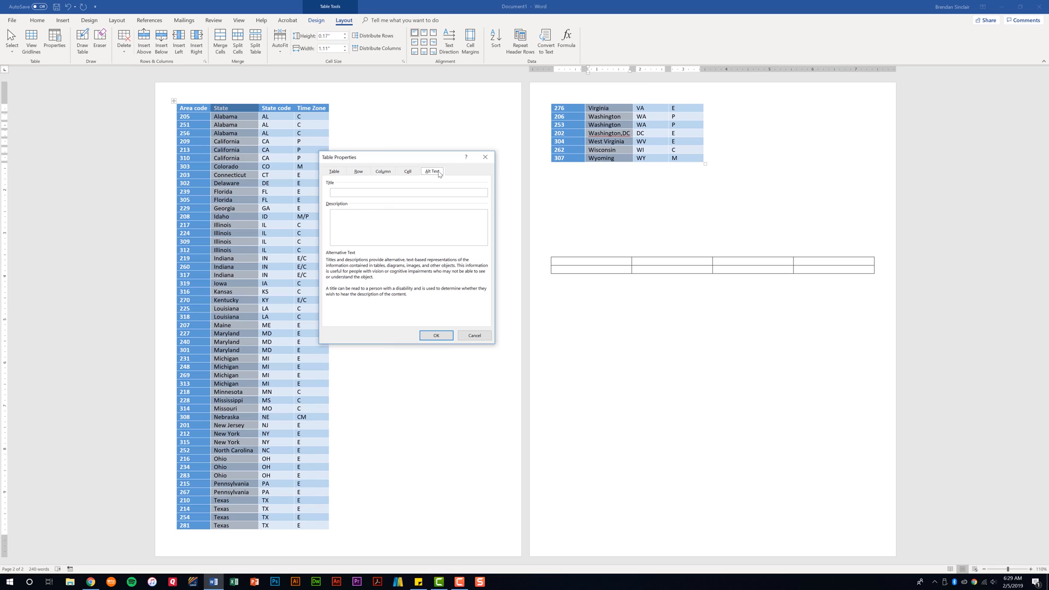
click(334, 172)
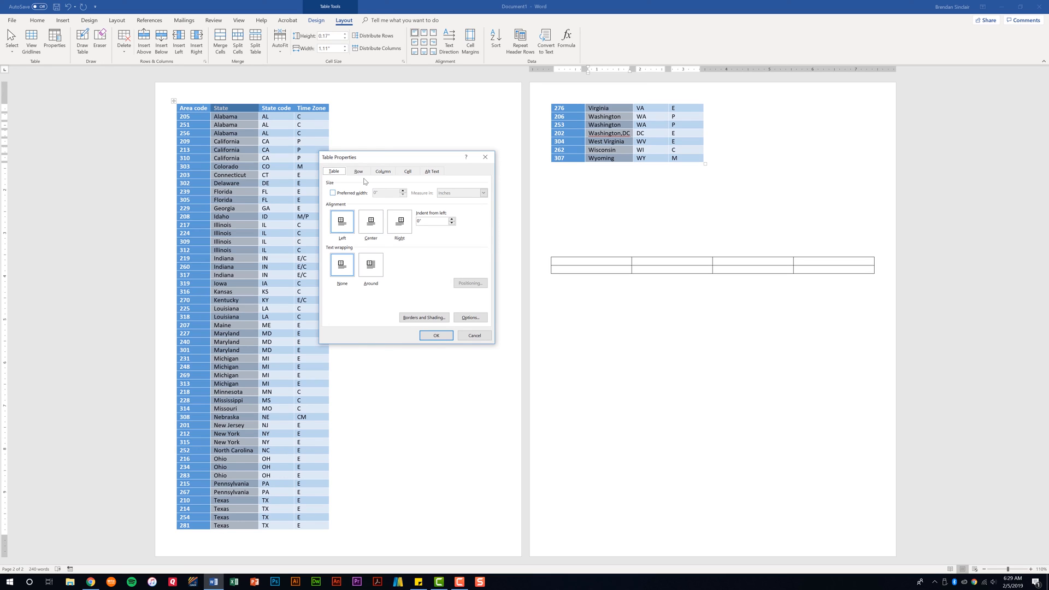
mouse_move(472, 300)
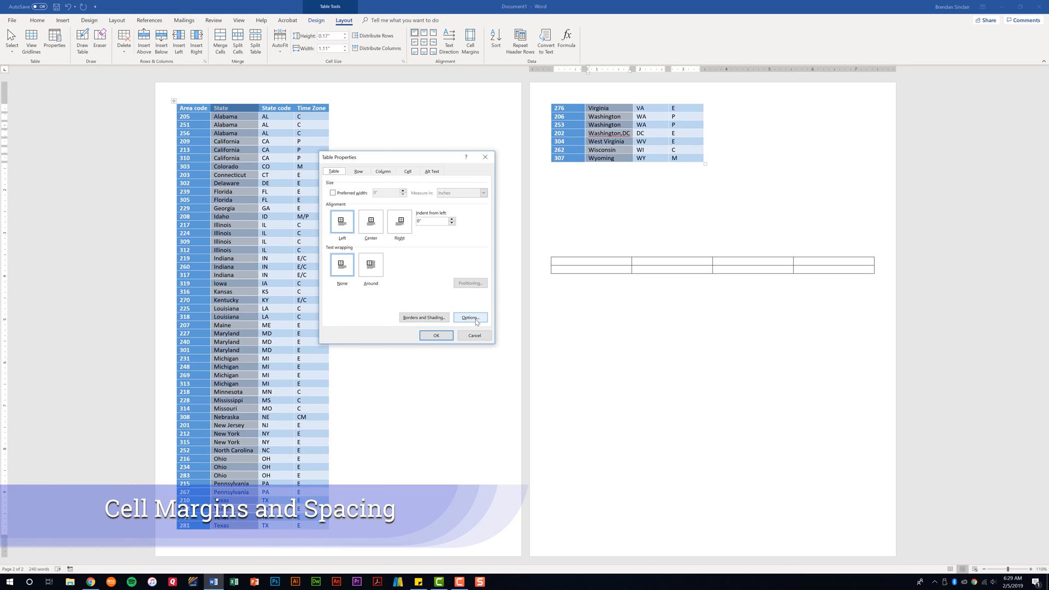
click(470, 317)
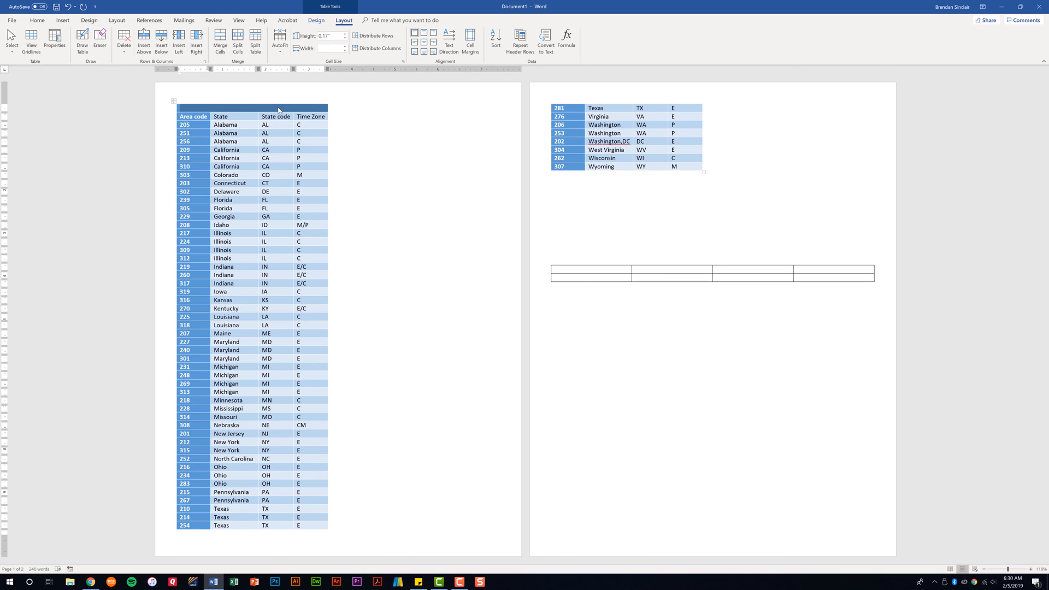
mouse_move(300, 115)
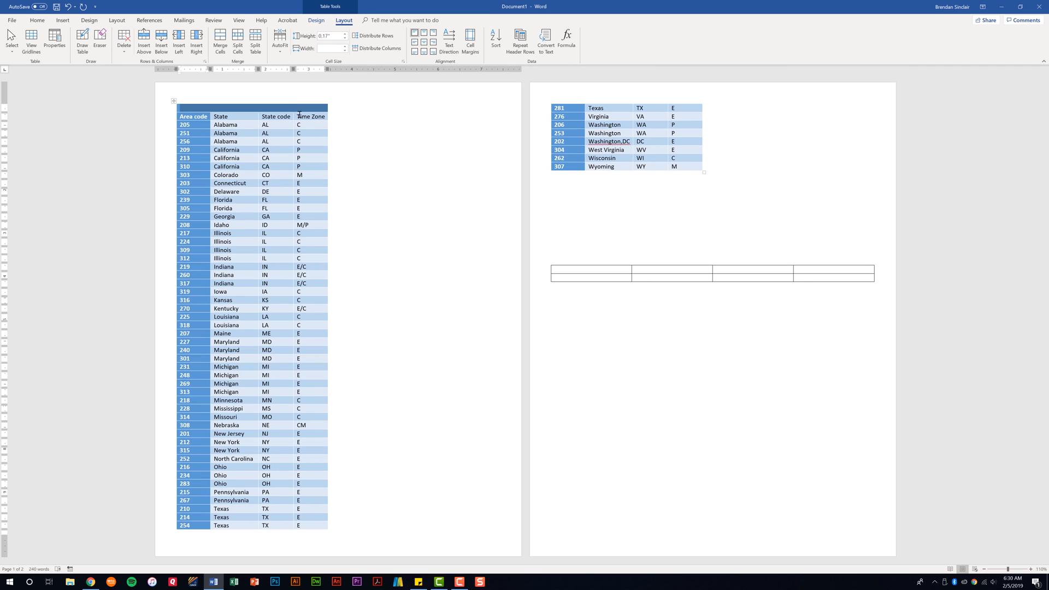
mouse_move(214, 92)
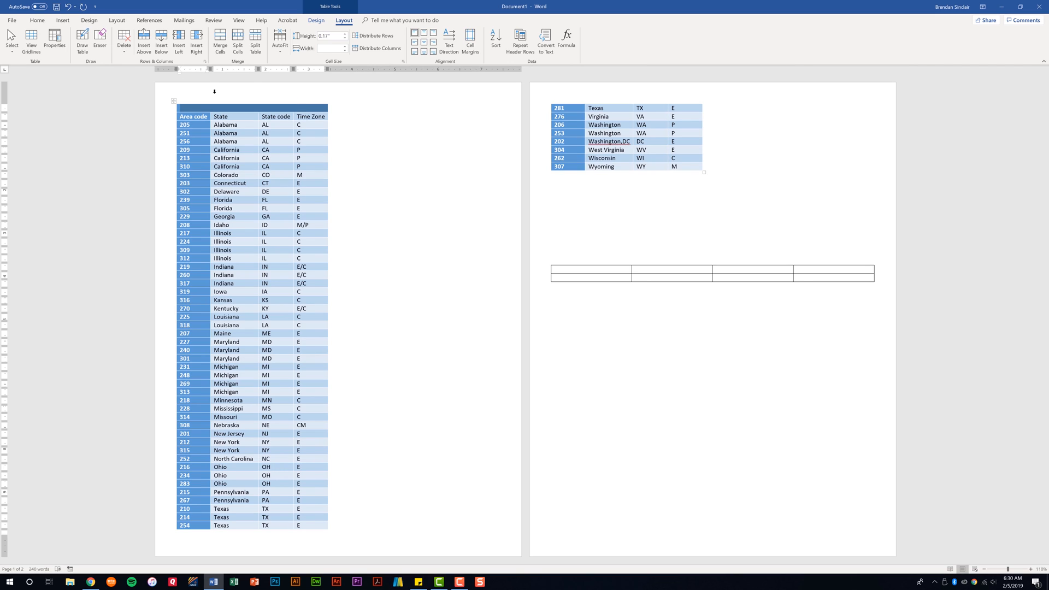
mouse_move(266, 110)
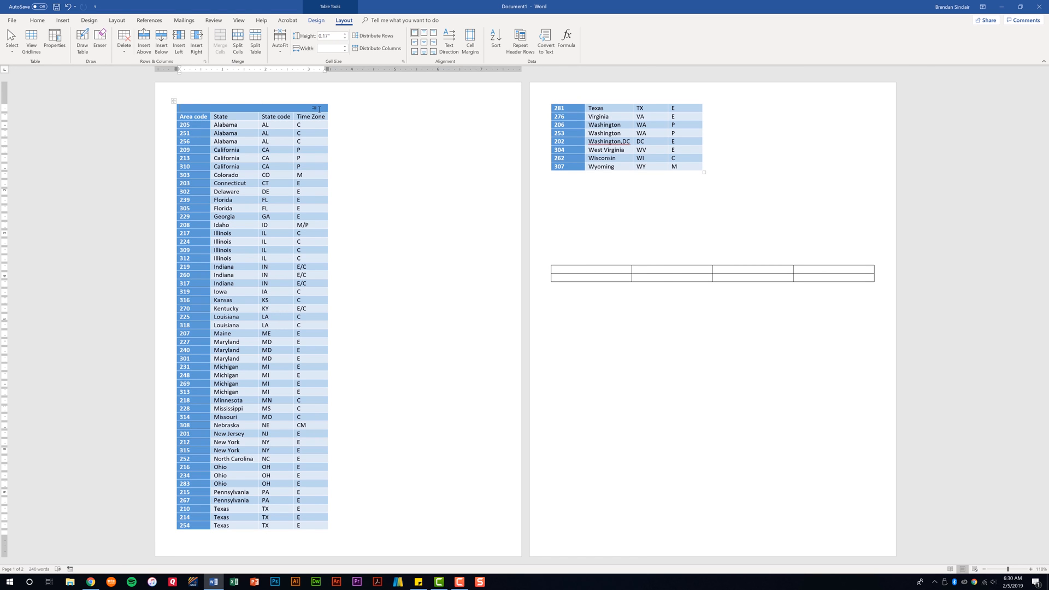
Step: Type 'Area Code Table' into the merged top row as a centred title
text(Area Code T)
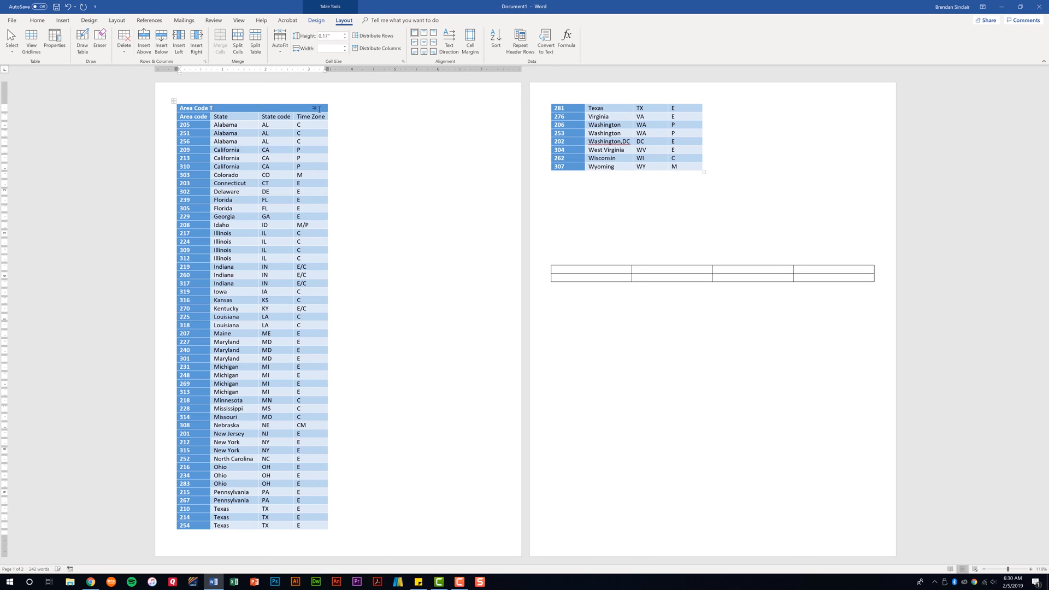
text(able)
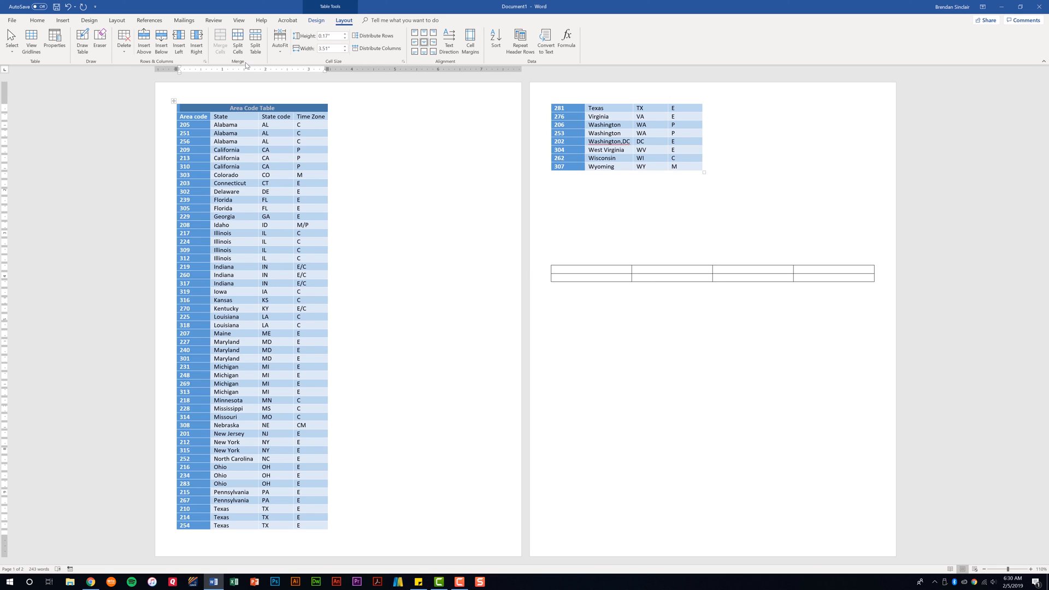
mouse_move(238, 40)
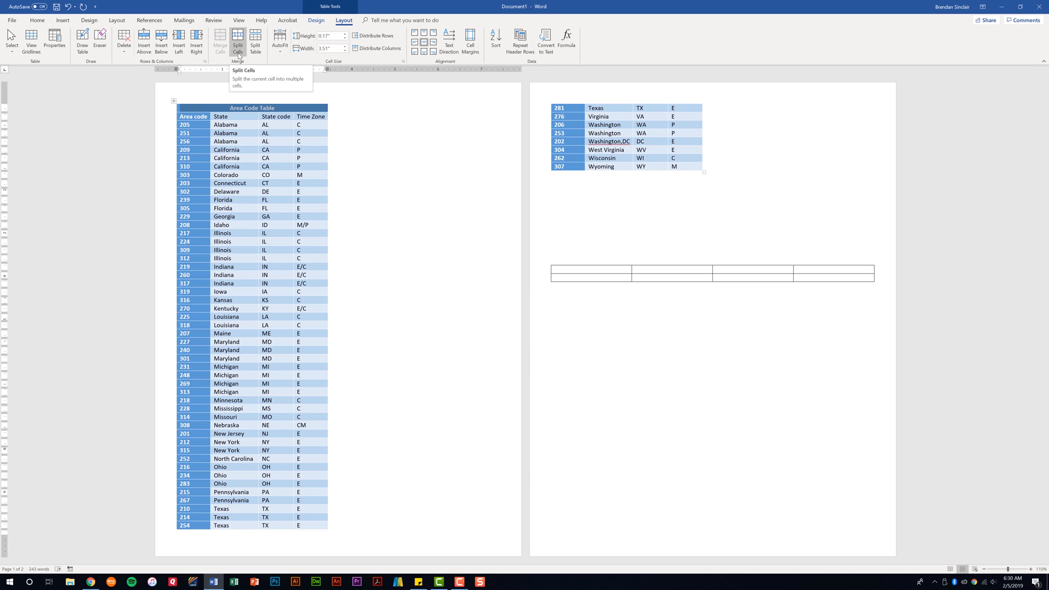
Step: Split the title cell into 2 columns and 1 row with Split Cells
click(237, 41)
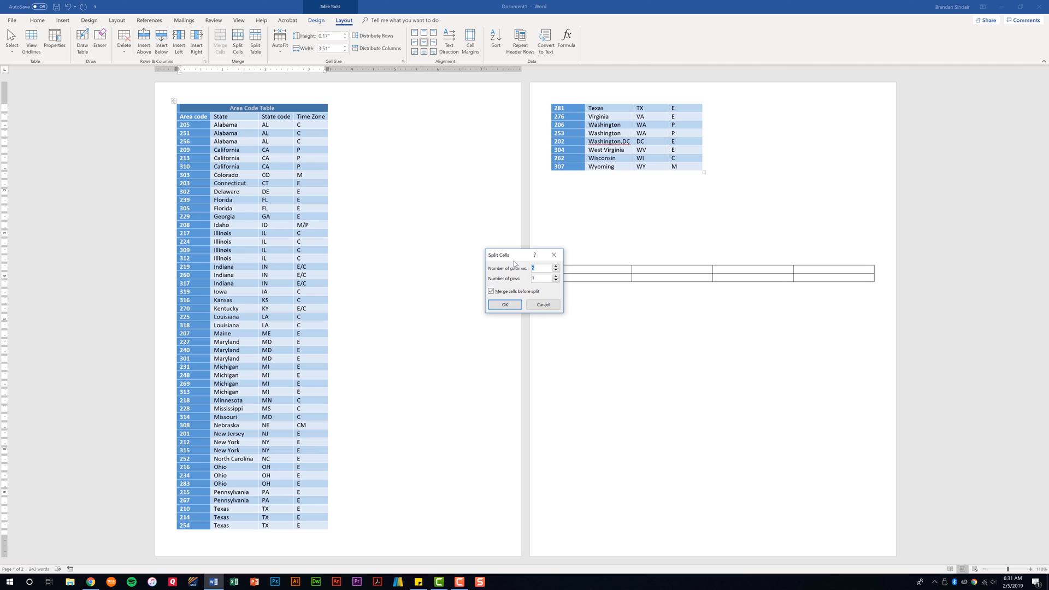
mouse_move(519, 281)
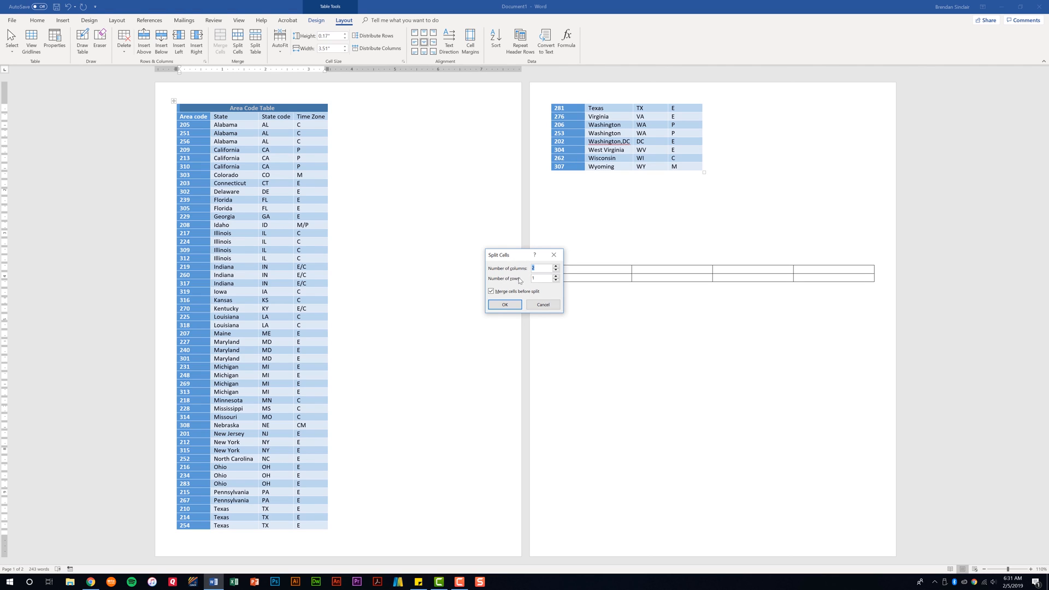
mouse_move(519, 286)
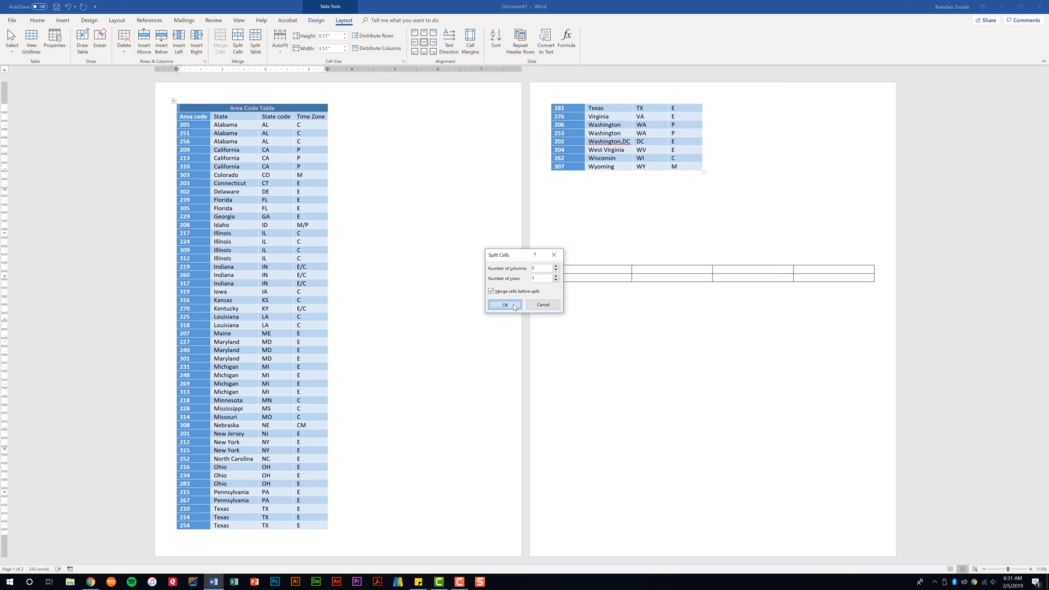
click(504, 304)
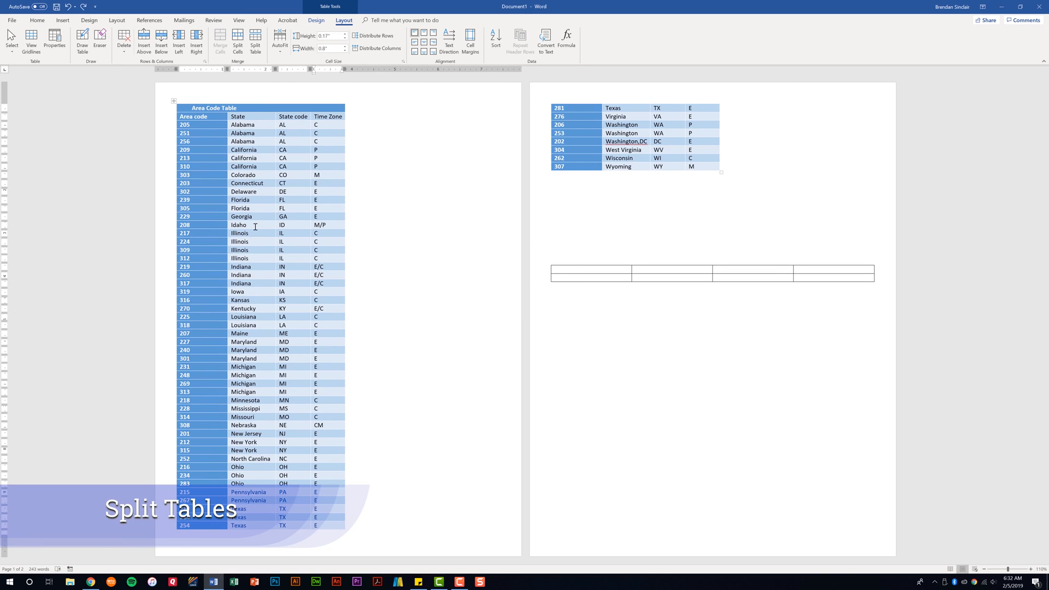
mouse_move(206, 225)
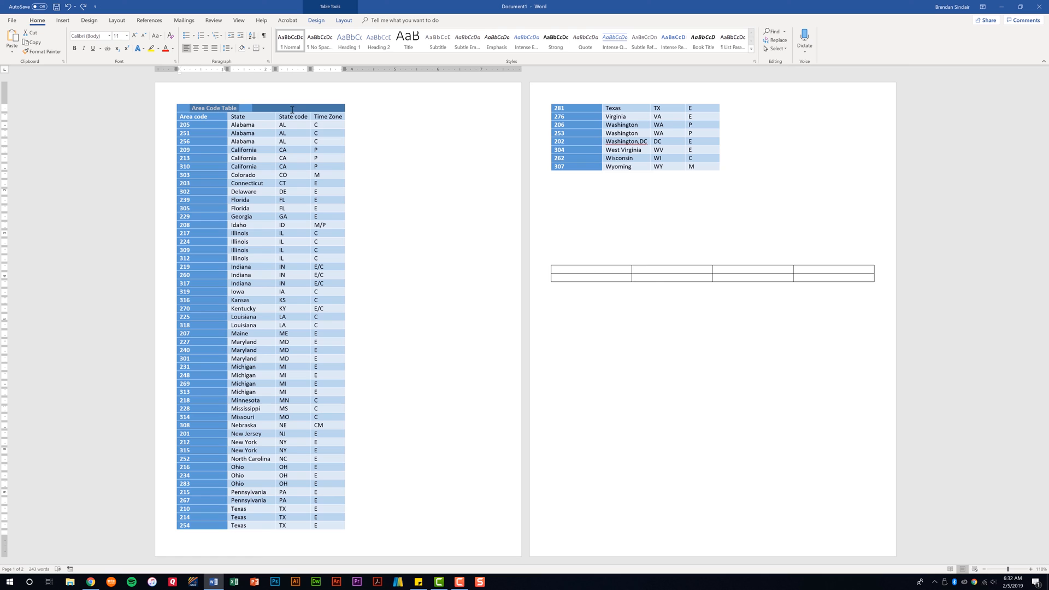
Step: Select and remove the split title row, restoring the column headings as the top row
click(343, 20)
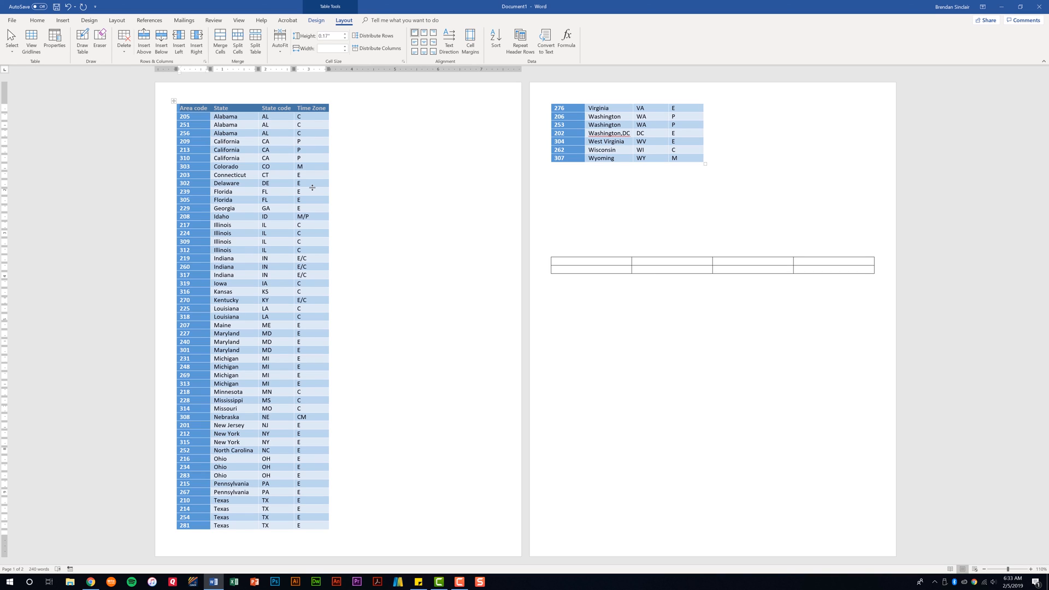
mouse_move(227, 116)
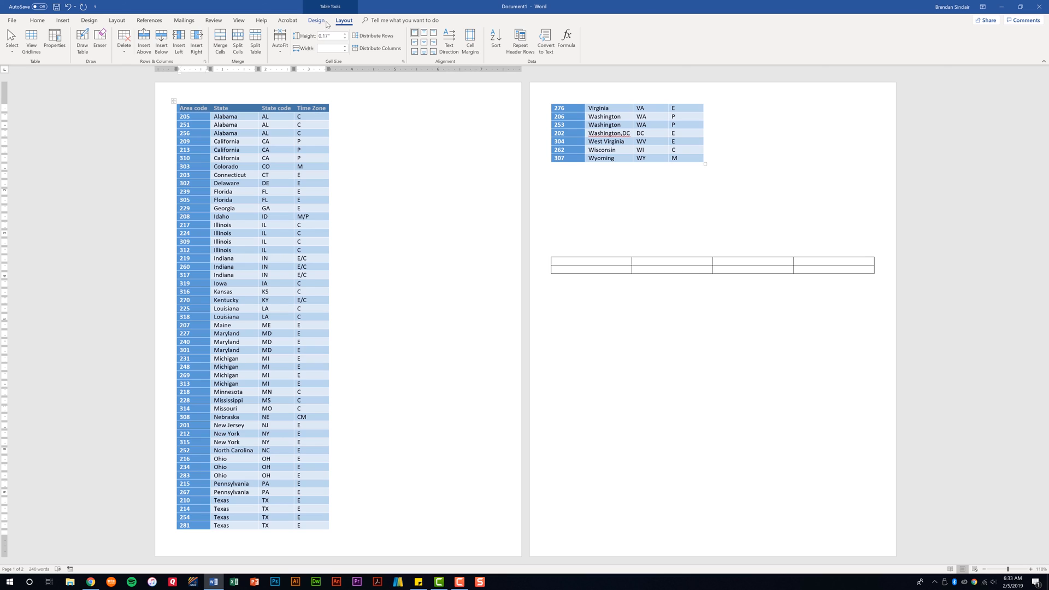
mouse_move(535, 60)
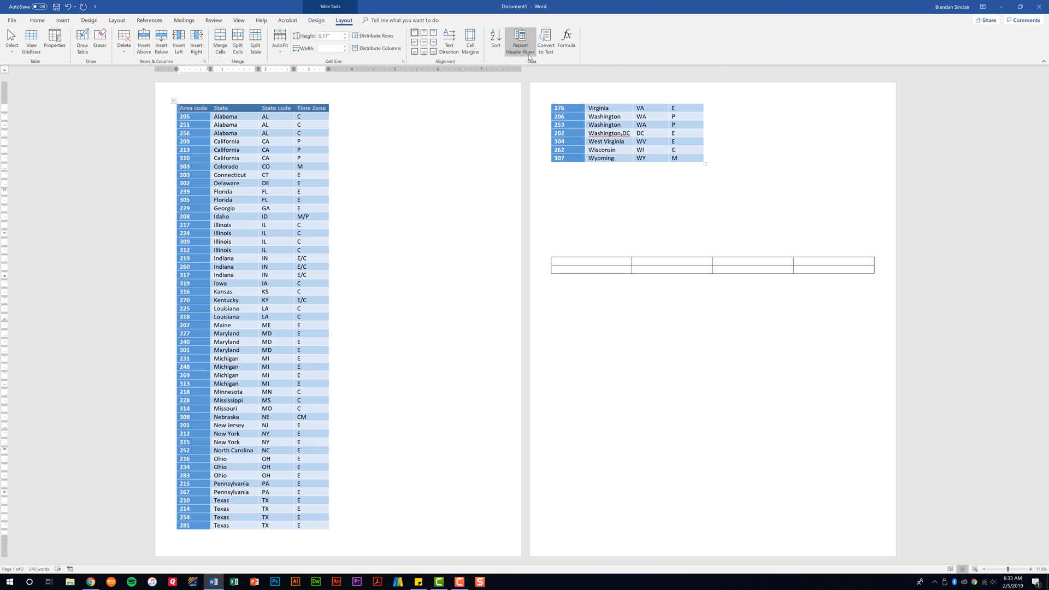
Step: Toggle Repeat Header Rows until only the Area code header row repeats on page two
click(521, 40)
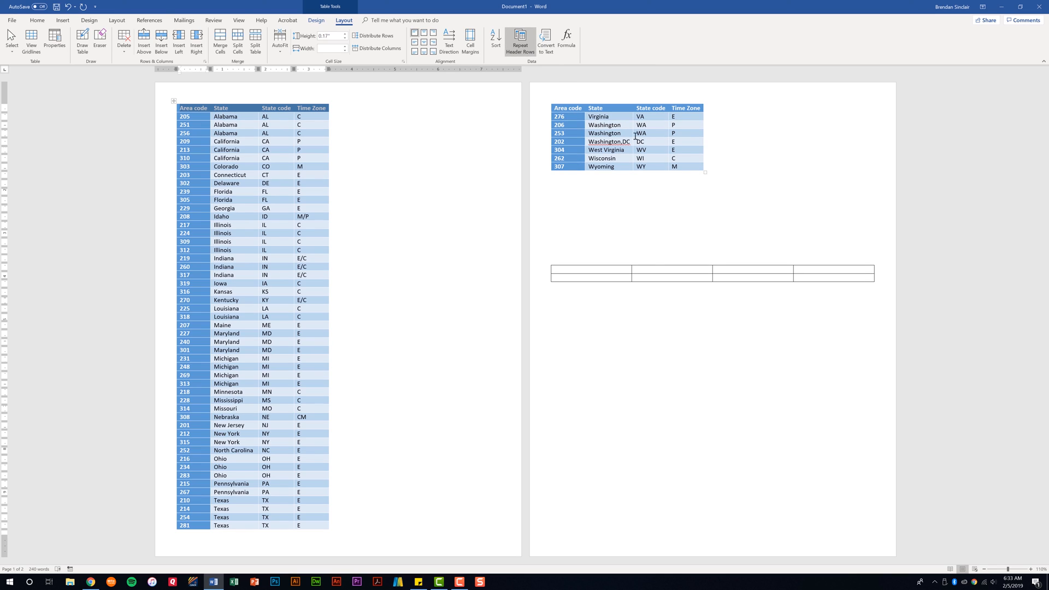
mouse_move(763, 136)
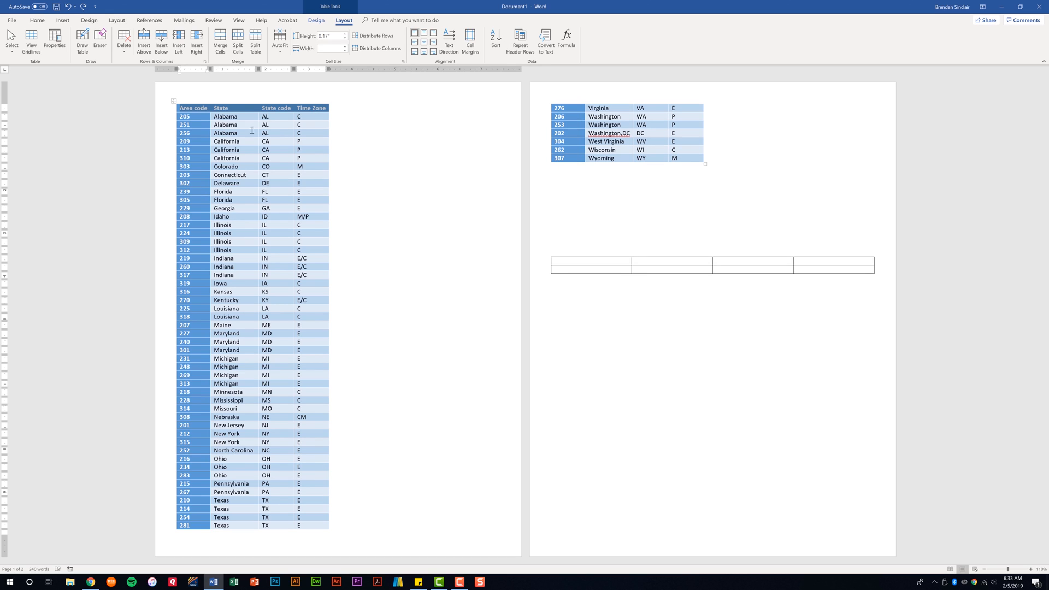
click(311, 108)
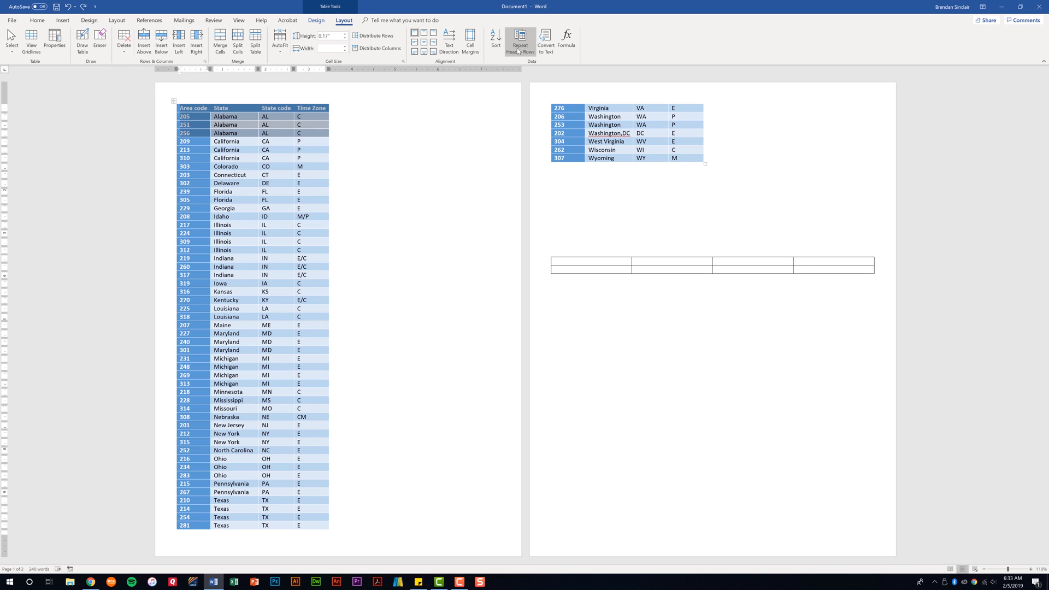
click(520, 40)
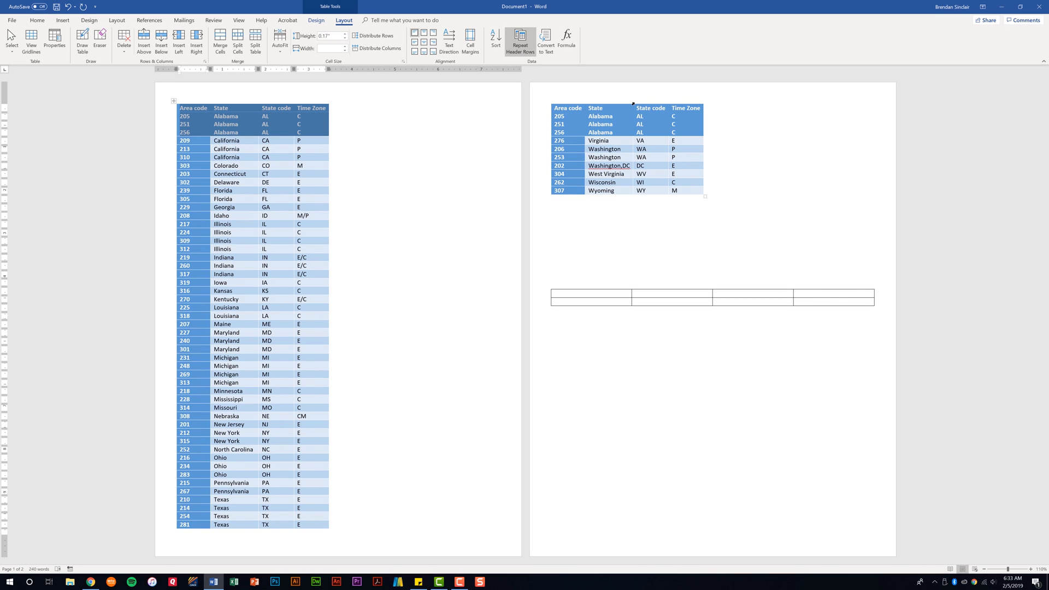
mouse_move(611, 104)
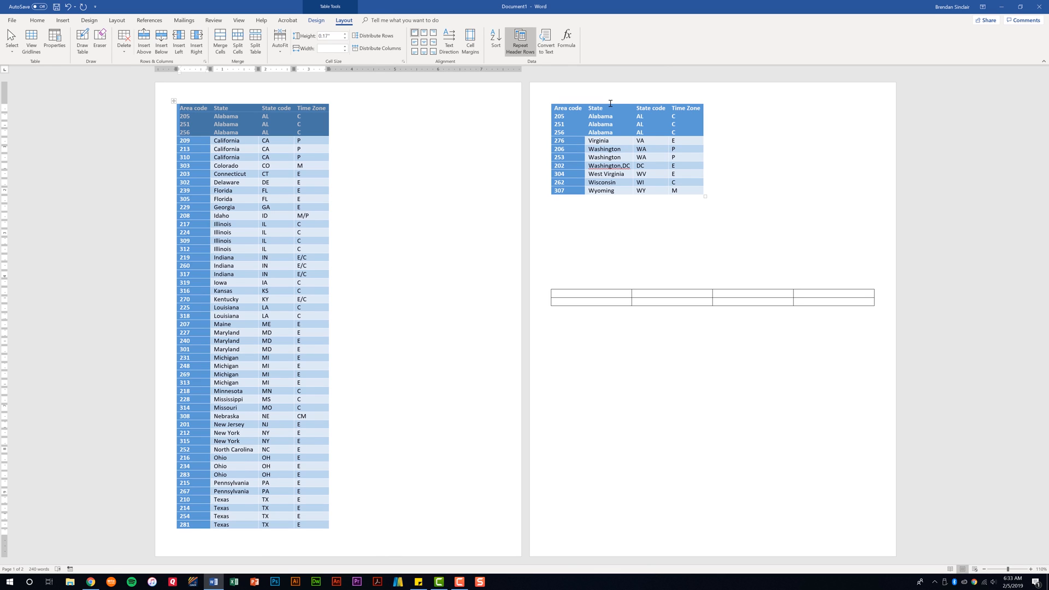
click(520, 40)
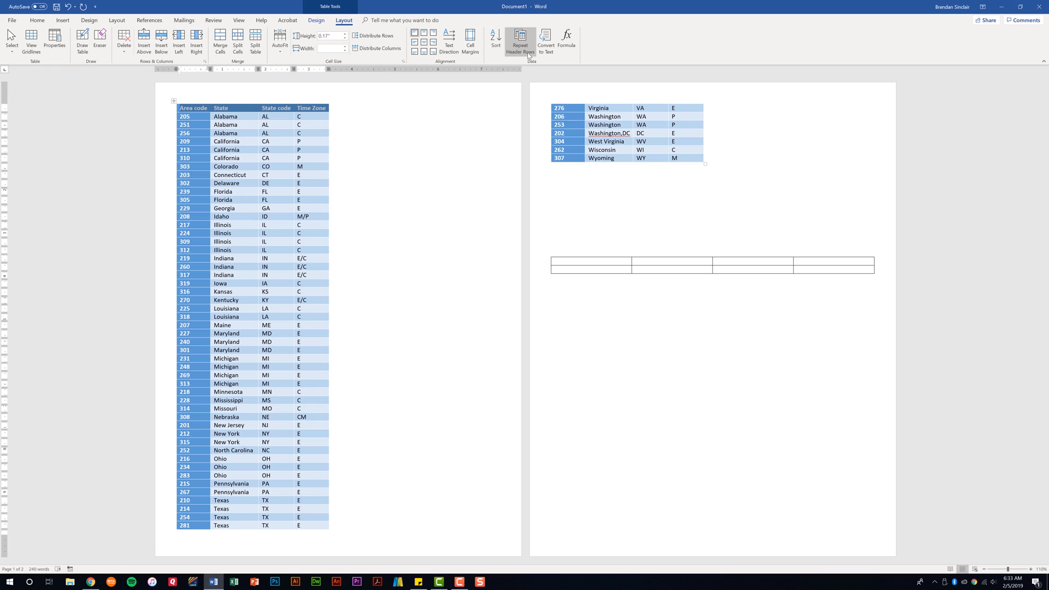
click(520, 40)
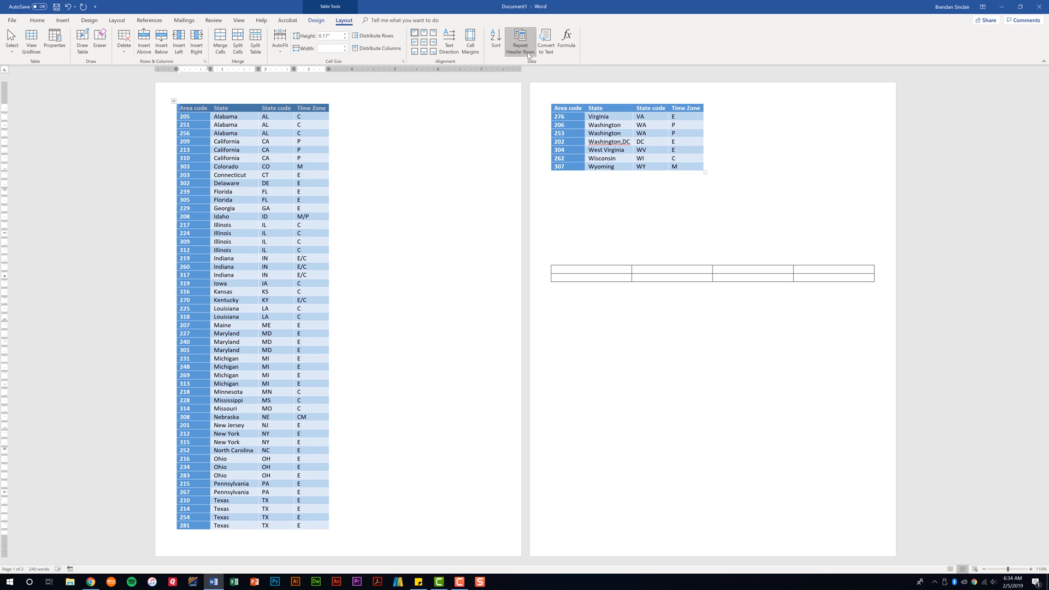